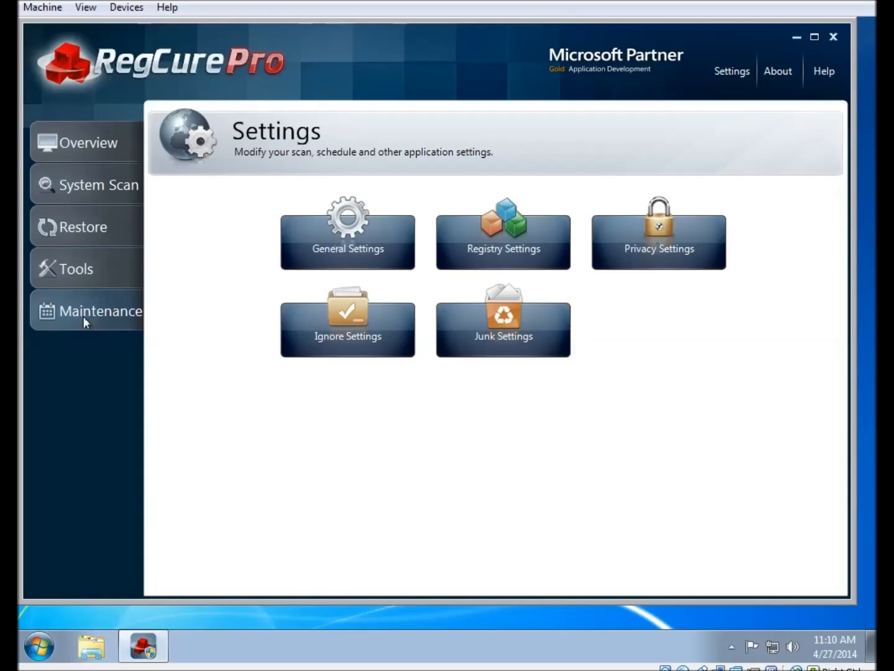
pyautogui.moveTo(70, 329)
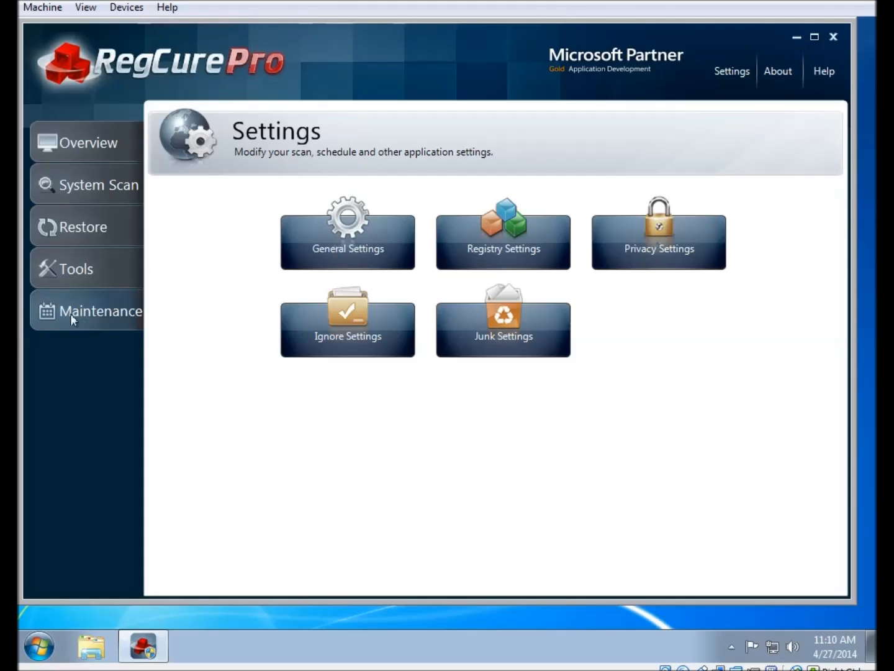
pyautogui.moveTo(85, 269)
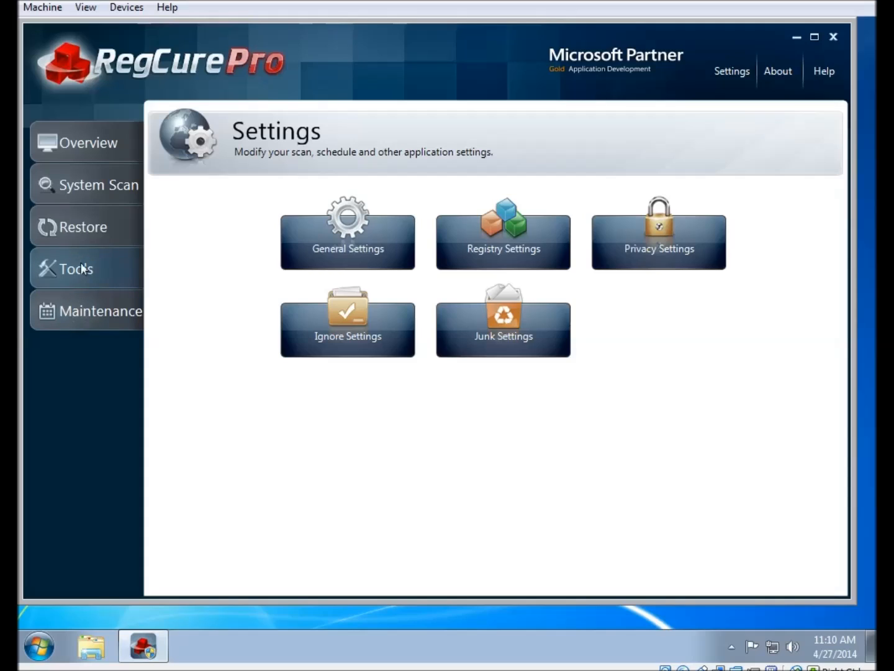
pyautogui.moveTo(122, 264)
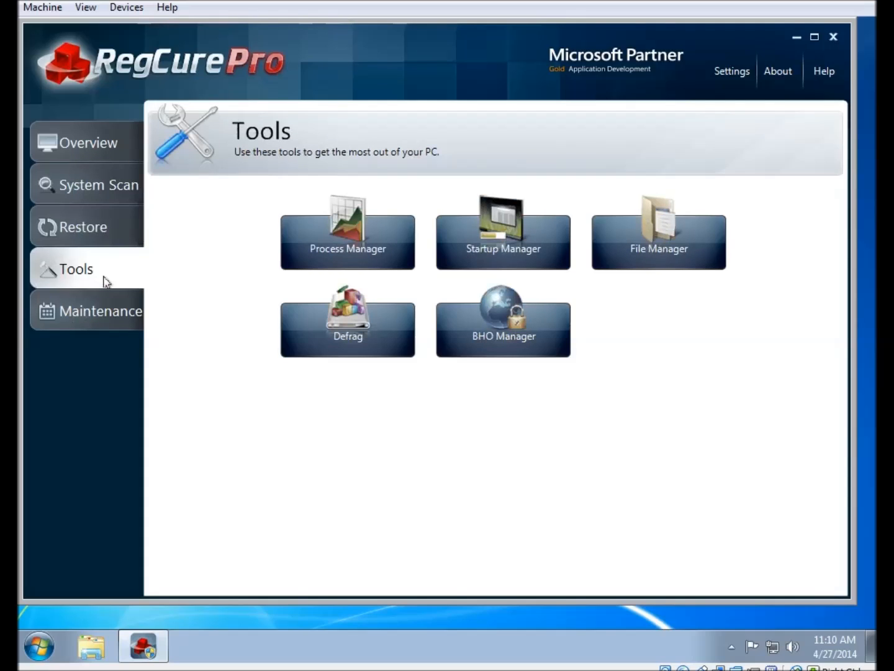
pyautogui.moveTo(167, 303)
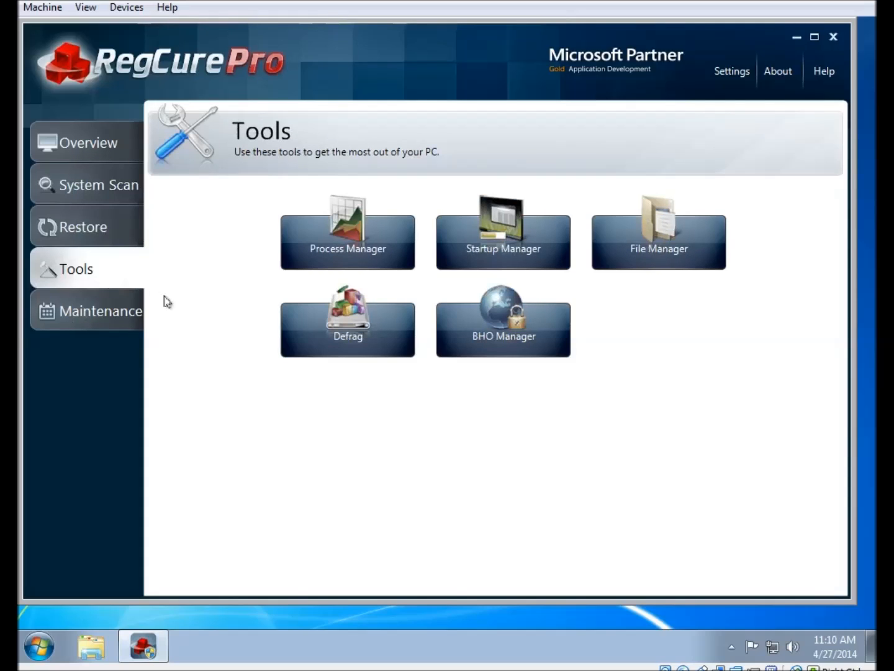
pyautogui.moveTo(114, 279)
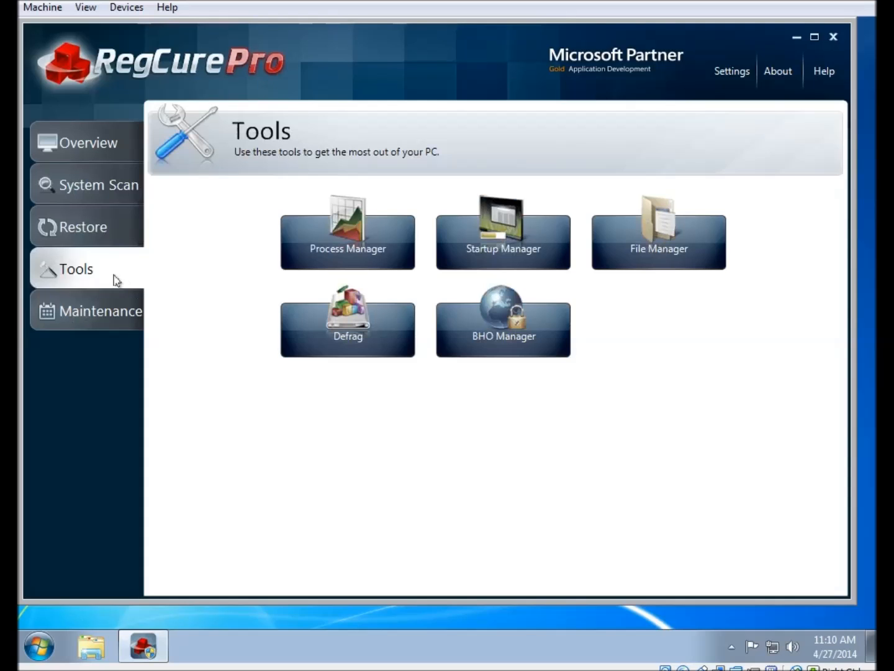
pyautogui.moveTo(347, 263)
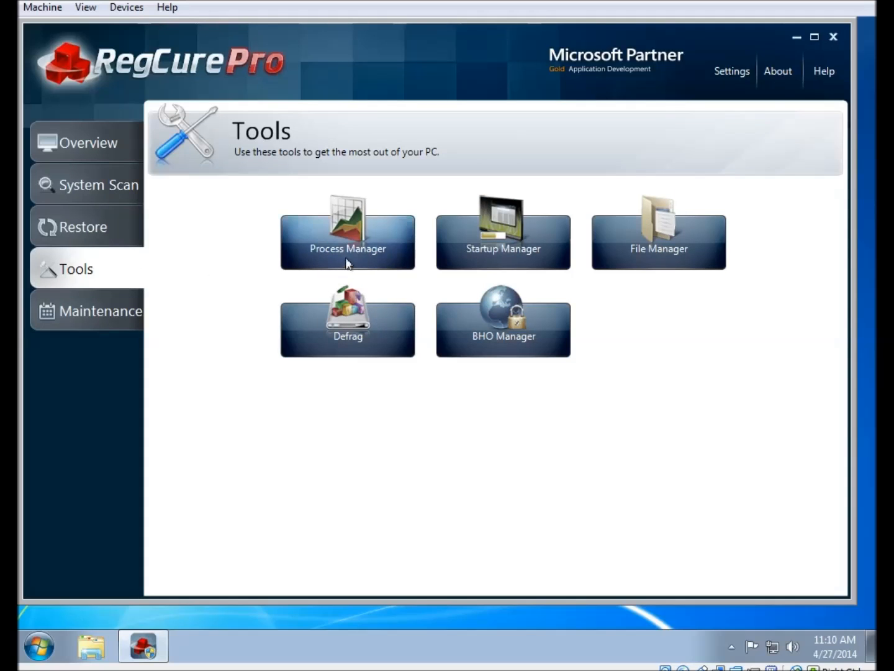
# Browse the Process Manager's running-process list down to the Windows start-up entries.
pyautogui.click(348, 236)
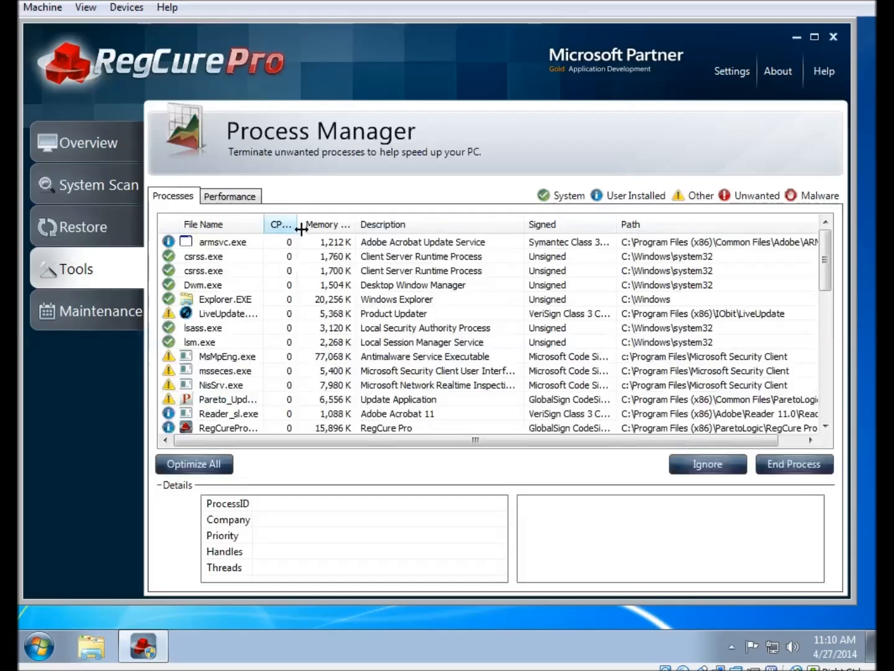
pyautogui.moveTo(736, 289)
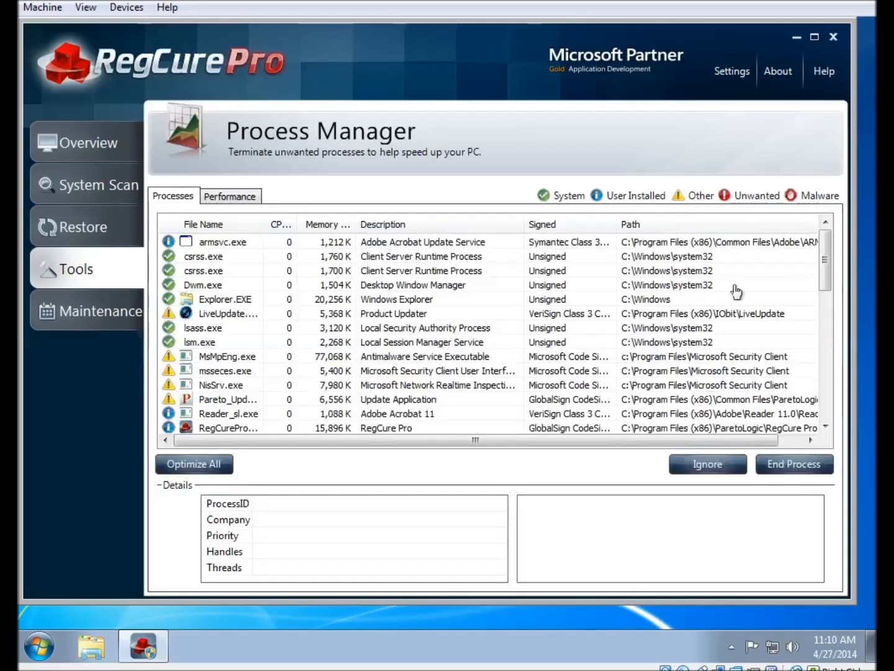
pyautogui.scroll(-3)
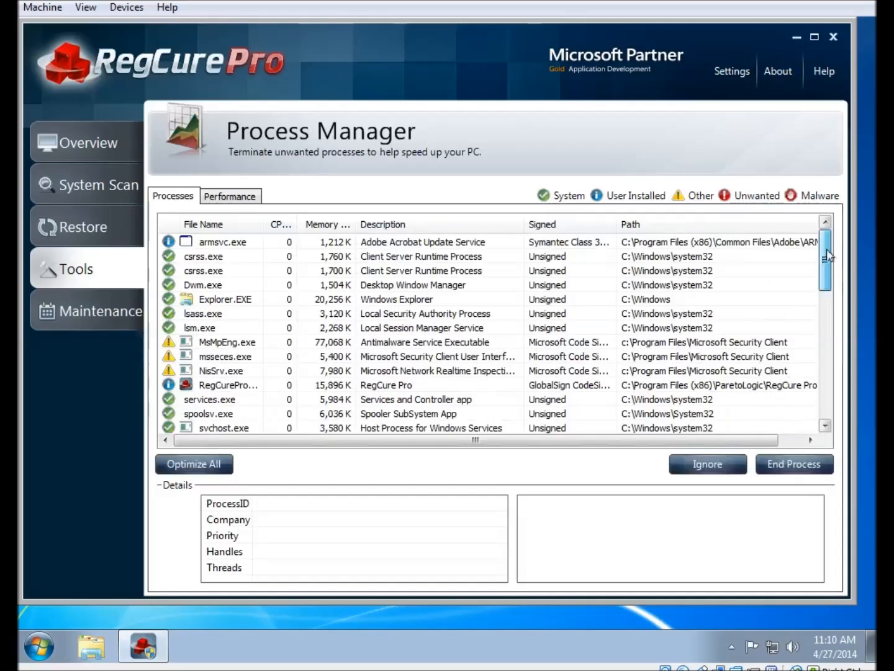
pyautogui.scroll(-3)
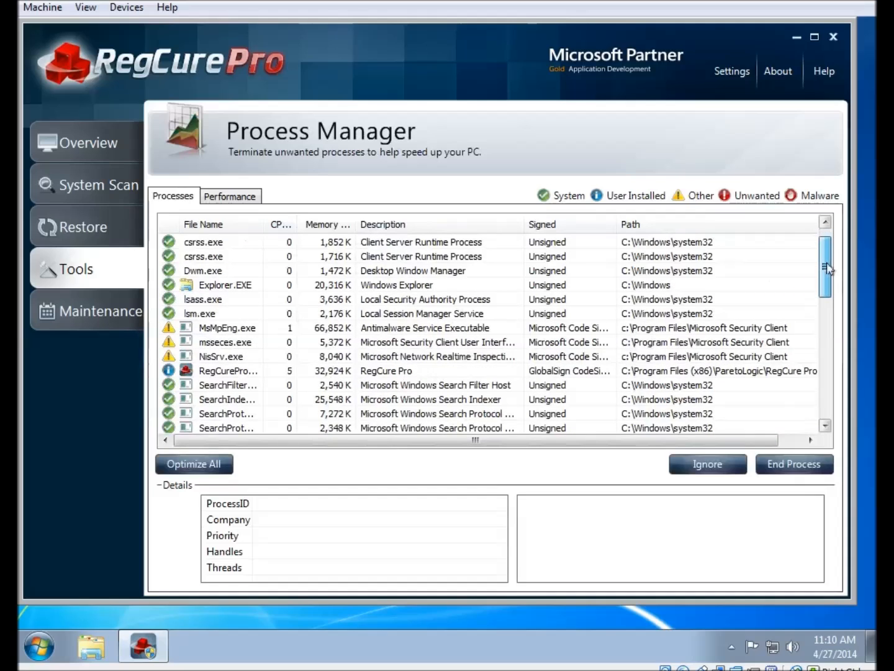
pyautogui.scroll(-3)
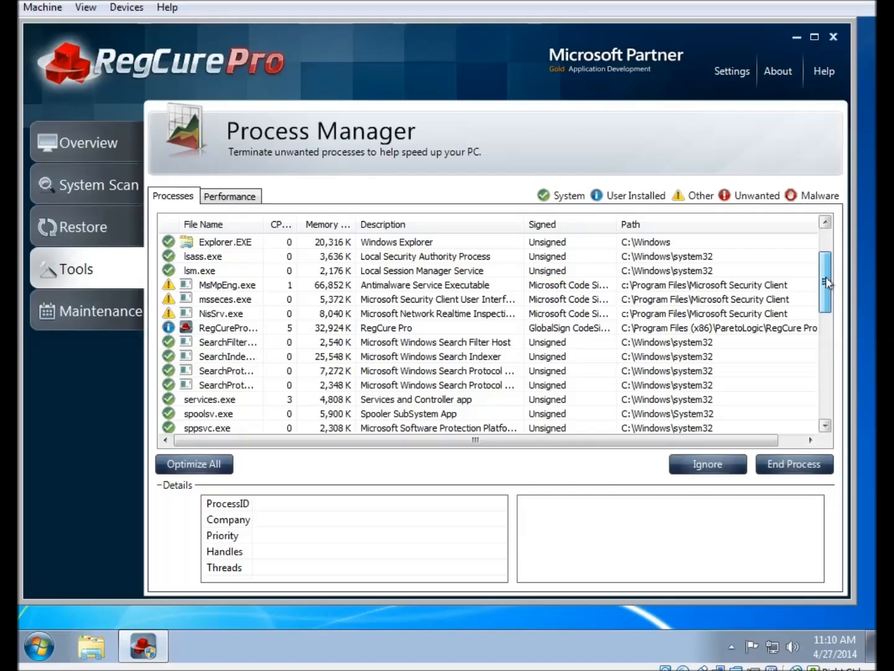
pyautogui.scroll(-3)
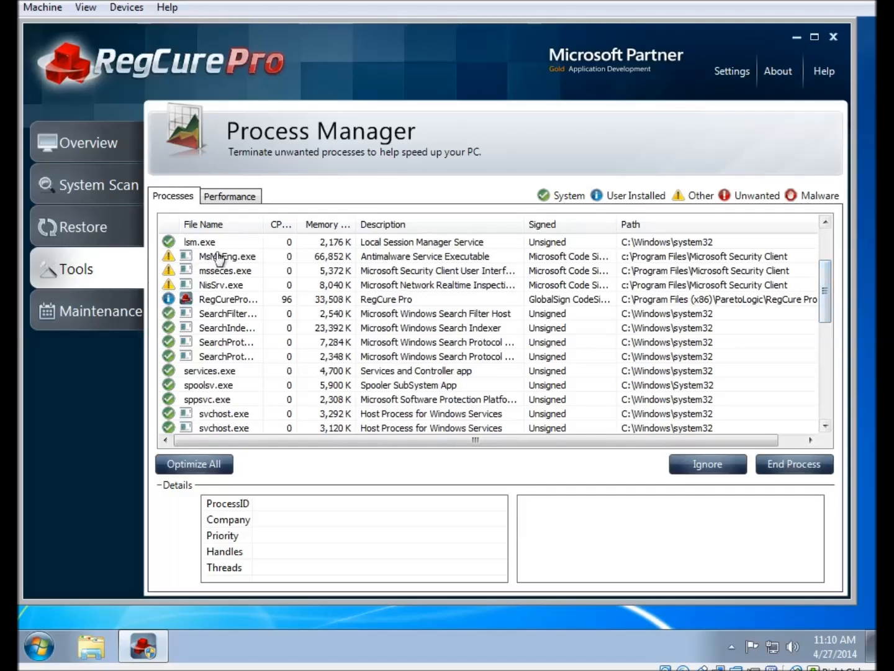
pyautogui.moveTo(263, 257)
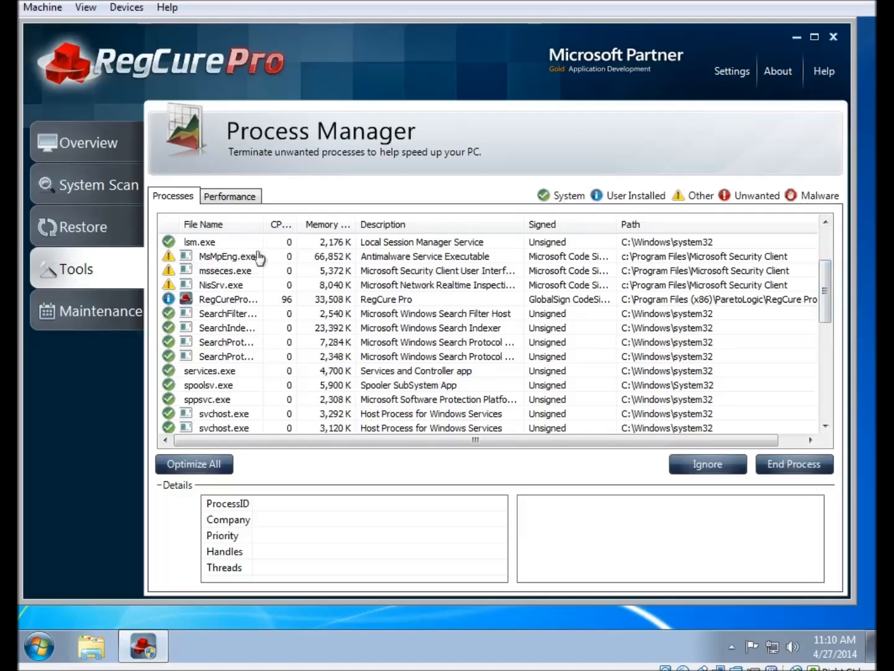
pyautogui.moveTo(231, 288)
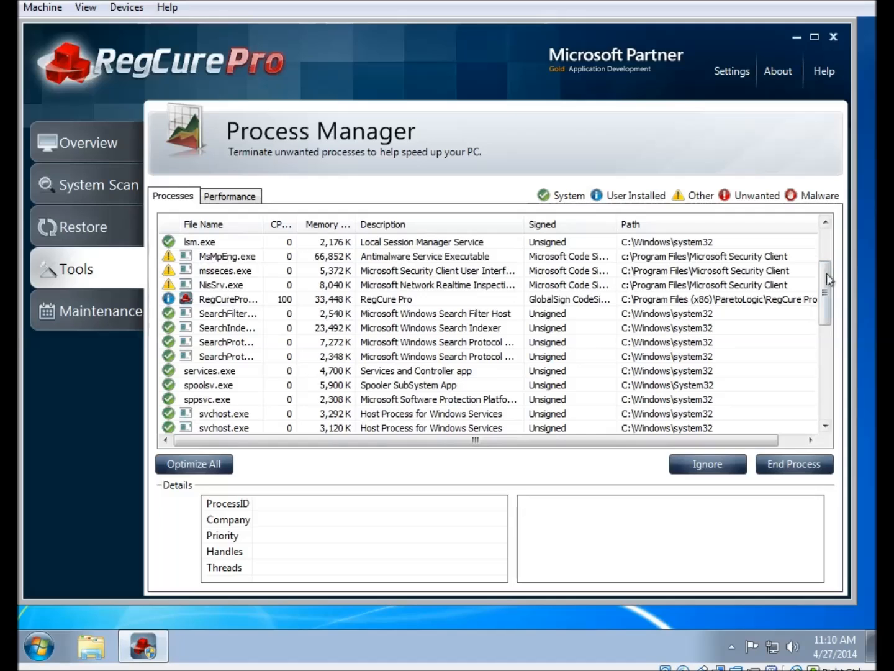
pyautogui.scroll(-3)
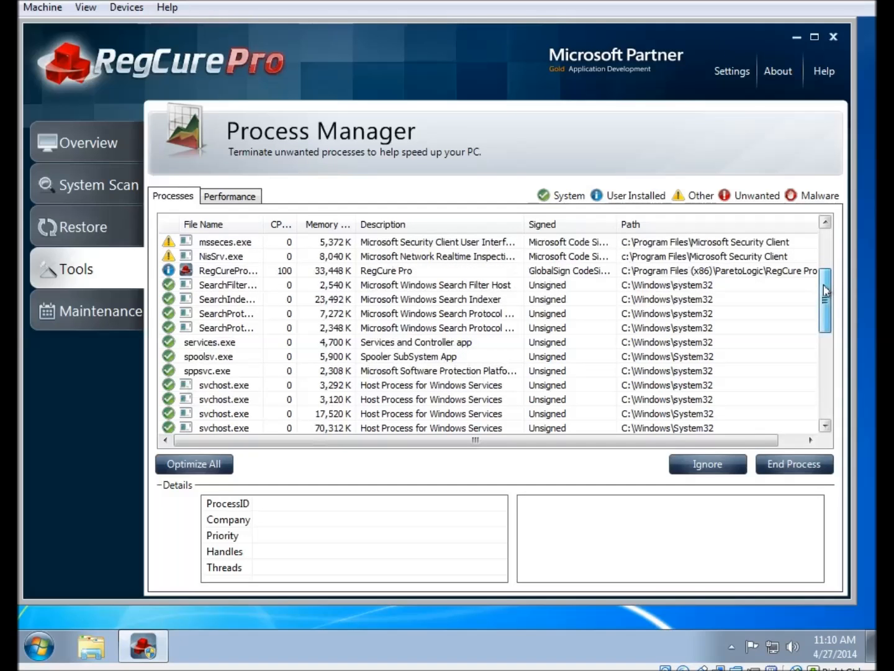
pyautogui.scroll(-3)
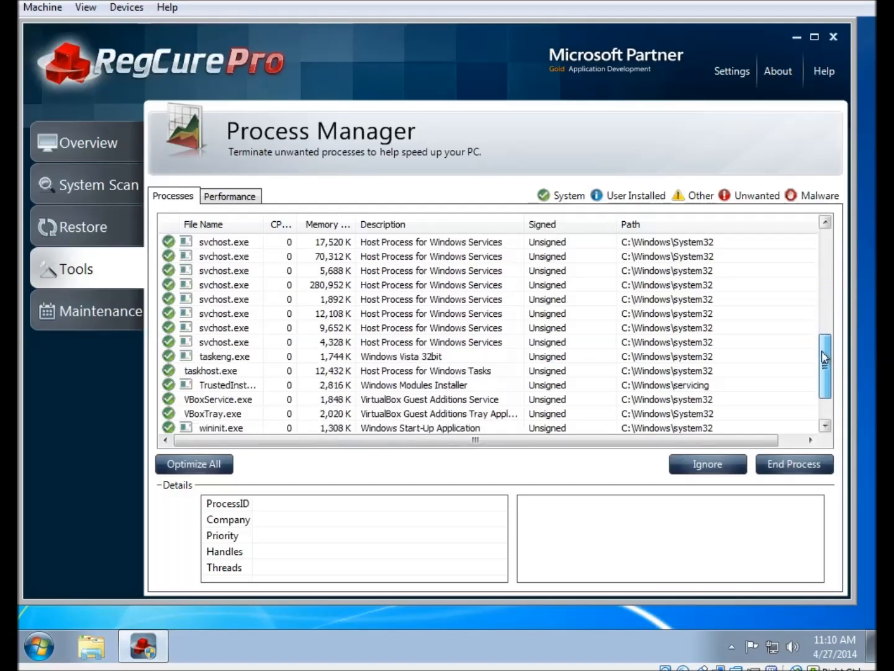
pyautogui.scroll(-3)
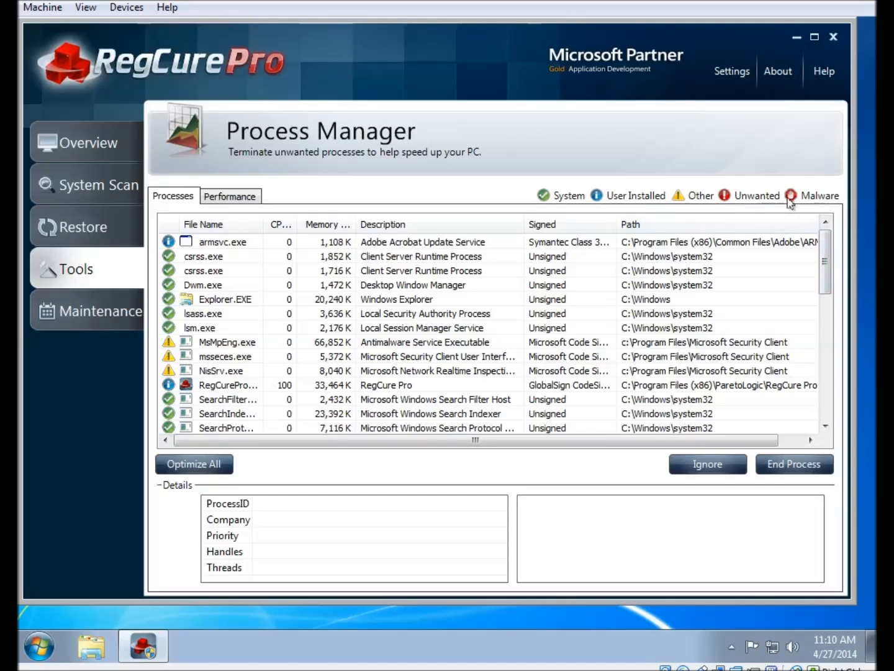
pyautogui.moveTo(805, 206)
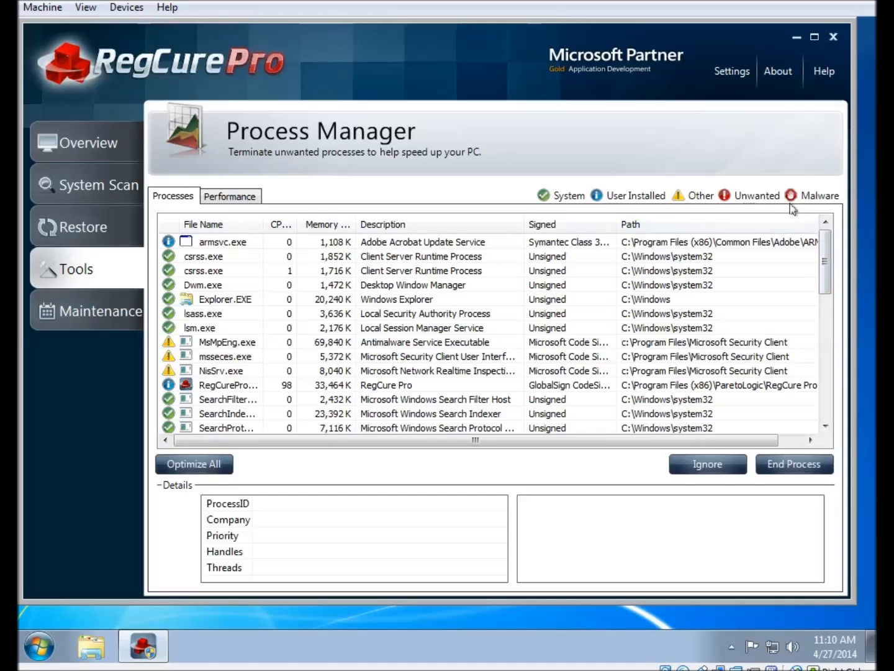
pyautogui.moveTo(720, 209)
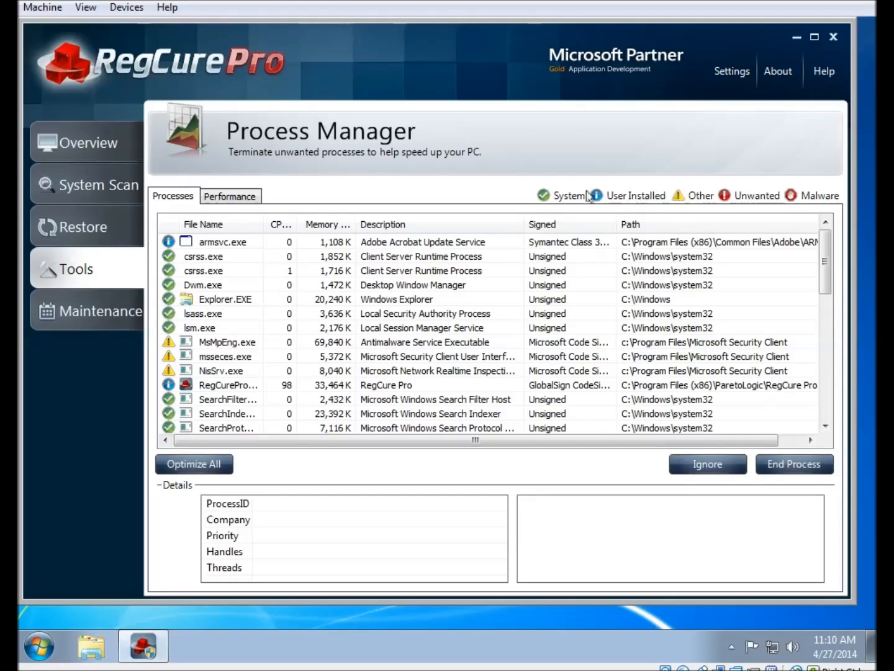
pyautogui.moveTo(644, 210)
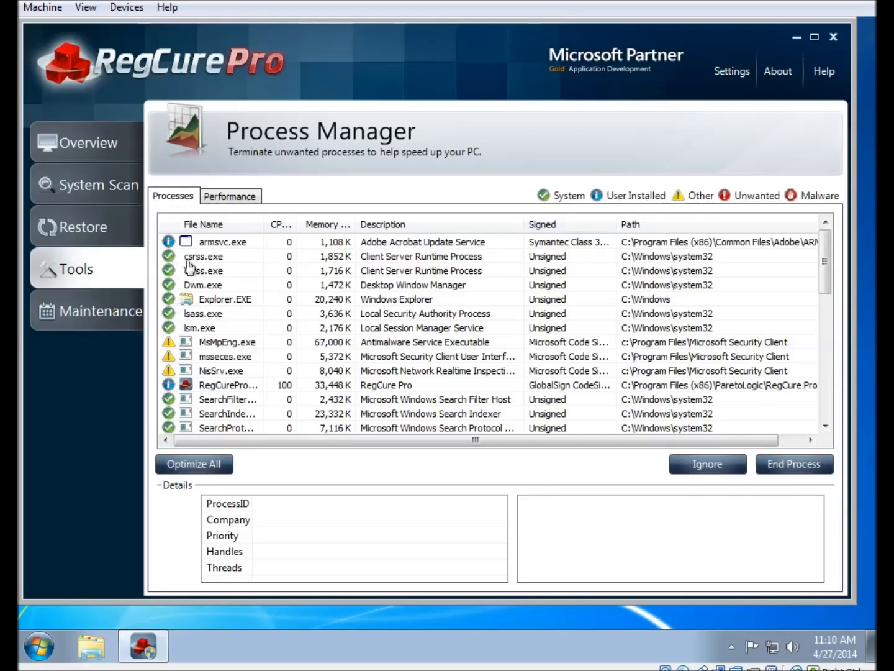
pyautogui.moveTo(196, 256)
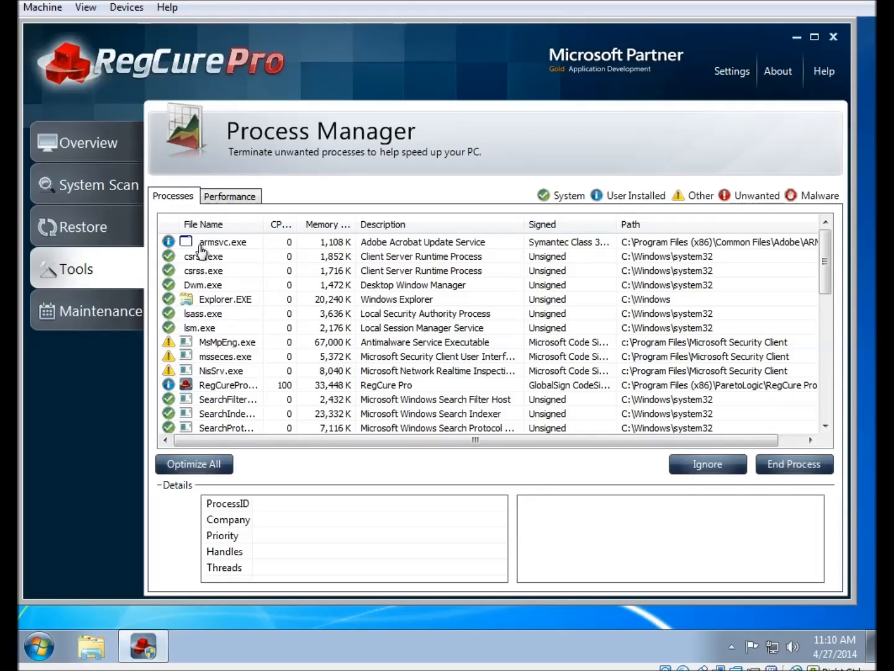
pyautogui.moveTo(541, 469)
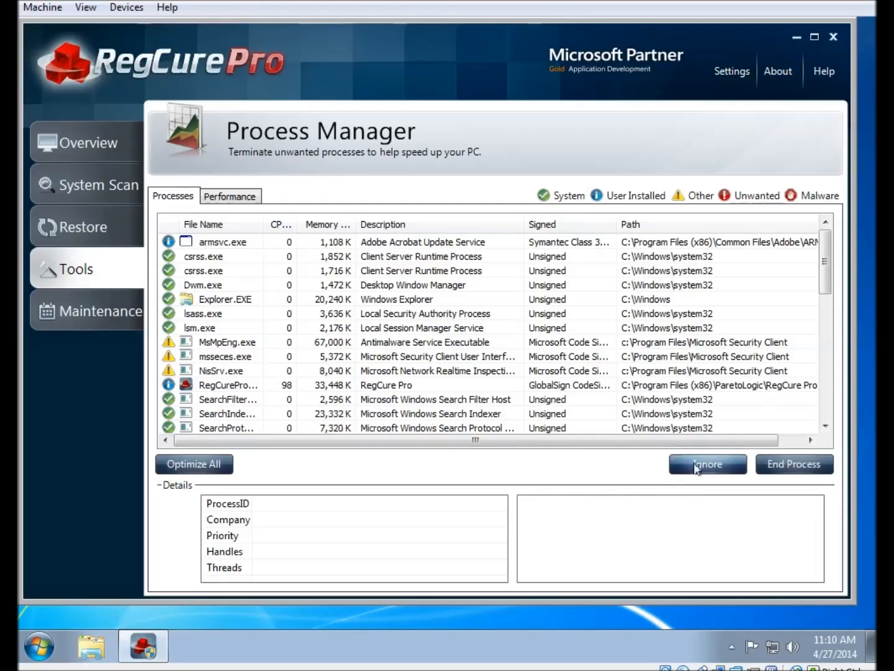
pyautogui.moveTo(280, 466)
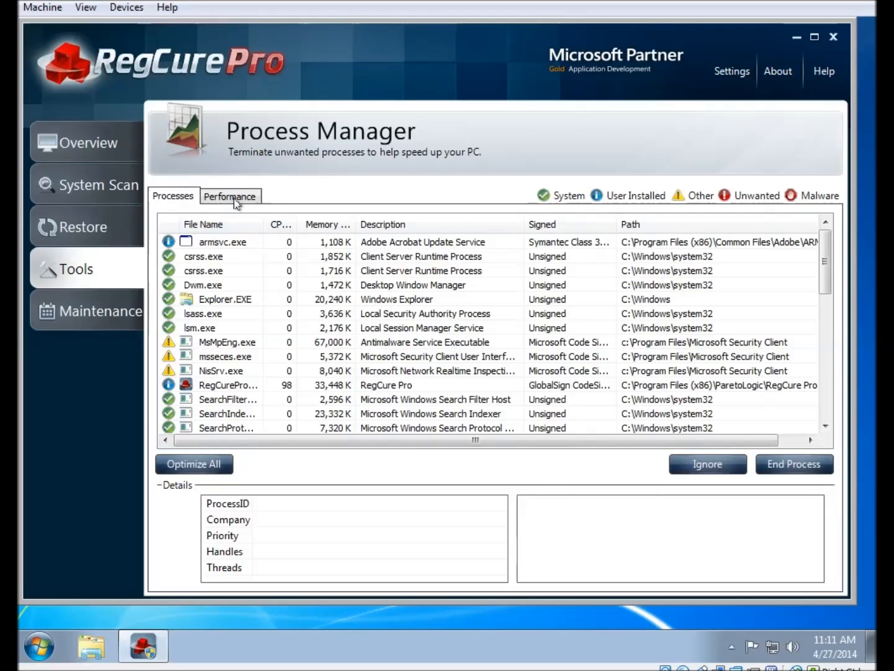
# Show the live CPU, memory and page file graphs on the Performance view.
pyautogui.click(230, 196)
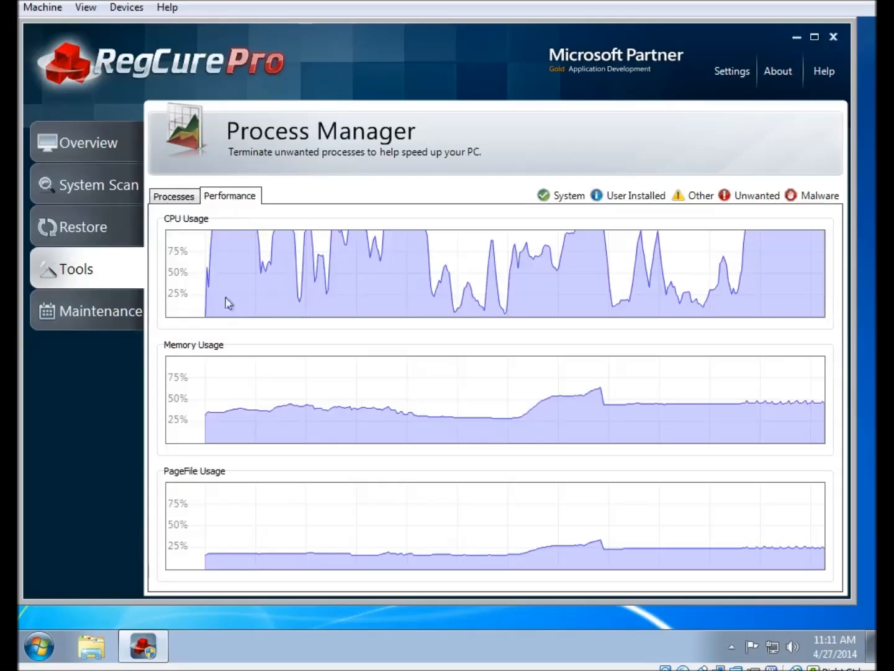
pyautogui.moveTo(353, 474)
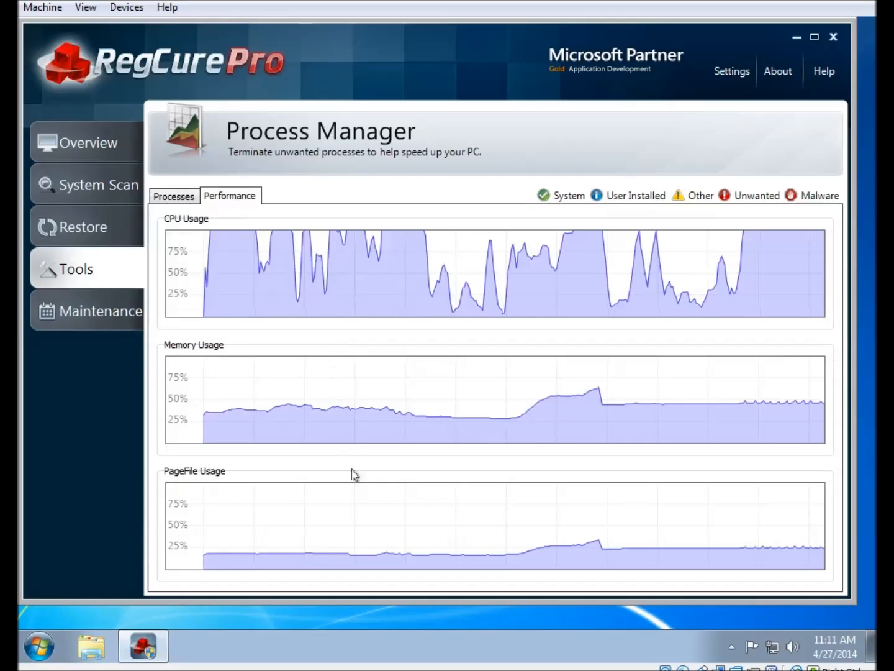
pyautogui.moveTo(325, 509)
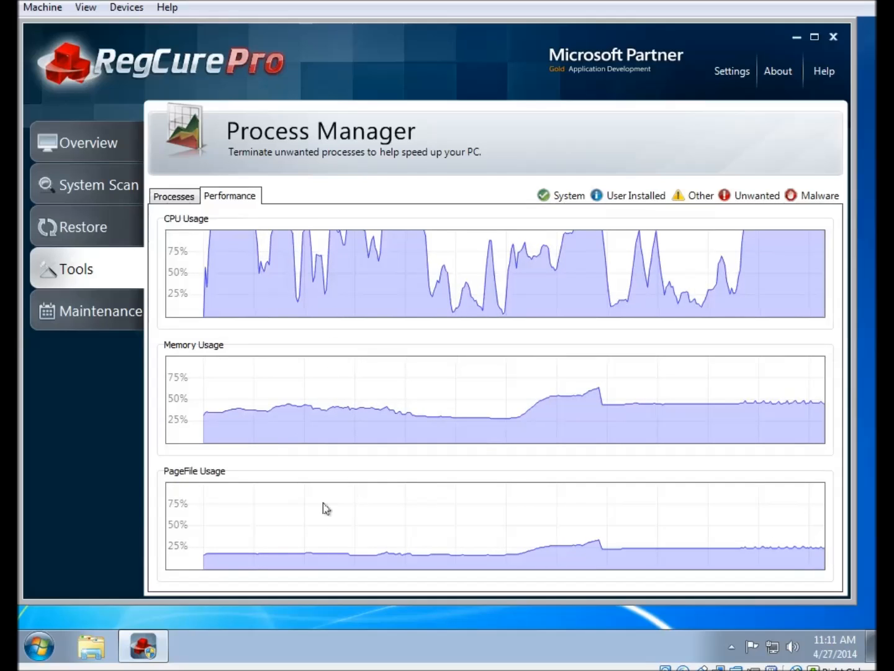
pyautogui.moveTo(335, 507)
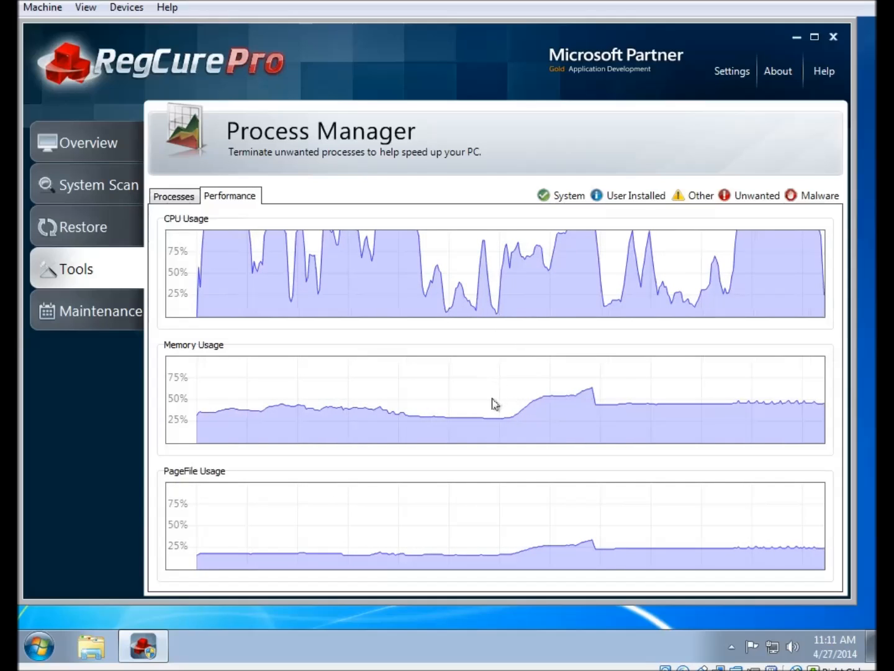
pyautogui.moveTo(176, 338)
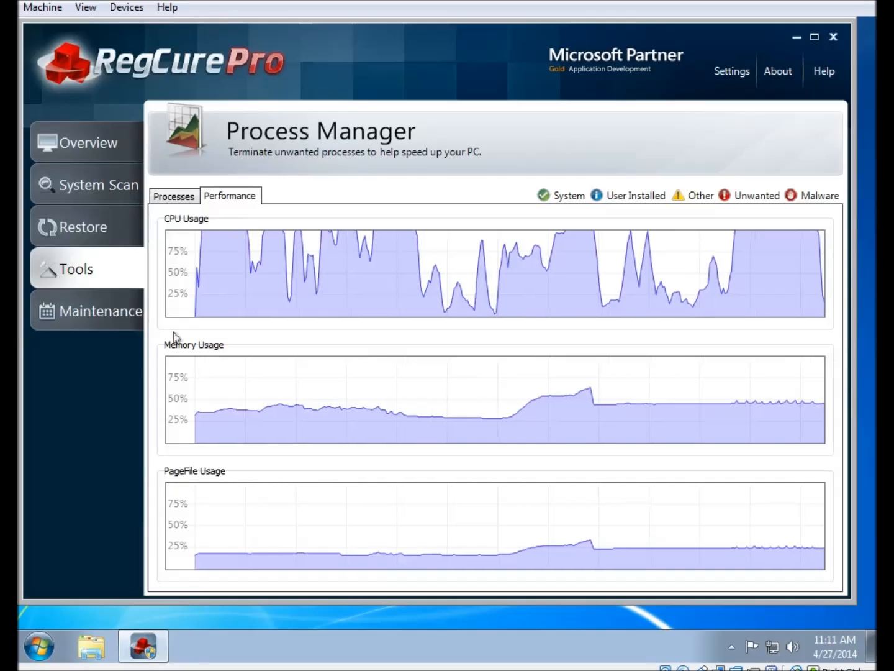
pyautogui.moveTo(412, 519)
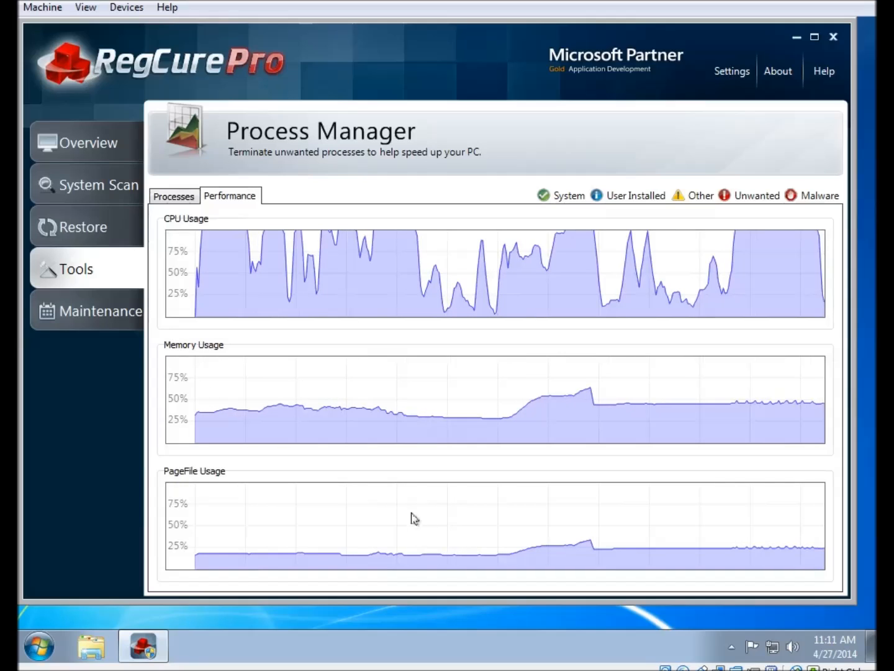
pyautogui.moveTo(658, 250)
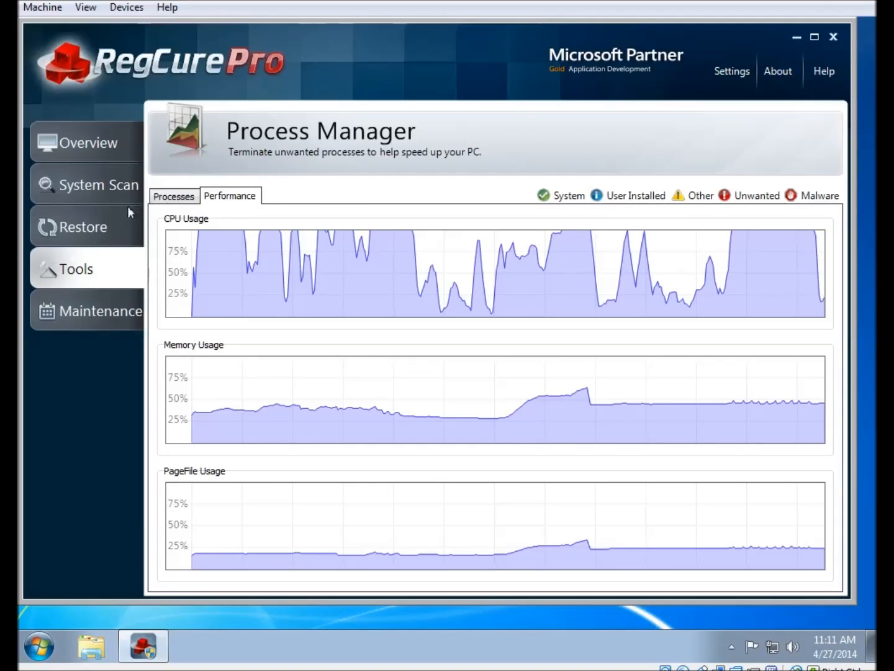
pyautogui.moveTo(80, 276)
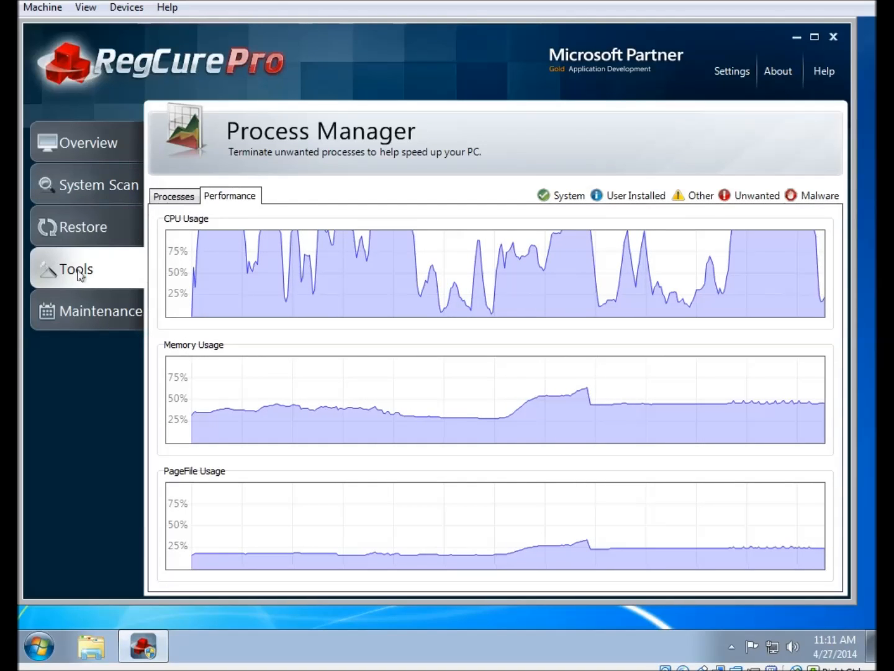
# Return to Tools and bring up Startup Manager listing adobearm.exe, vboxtray.exe and msseces.exe.
pyautogui.click(77, 269)
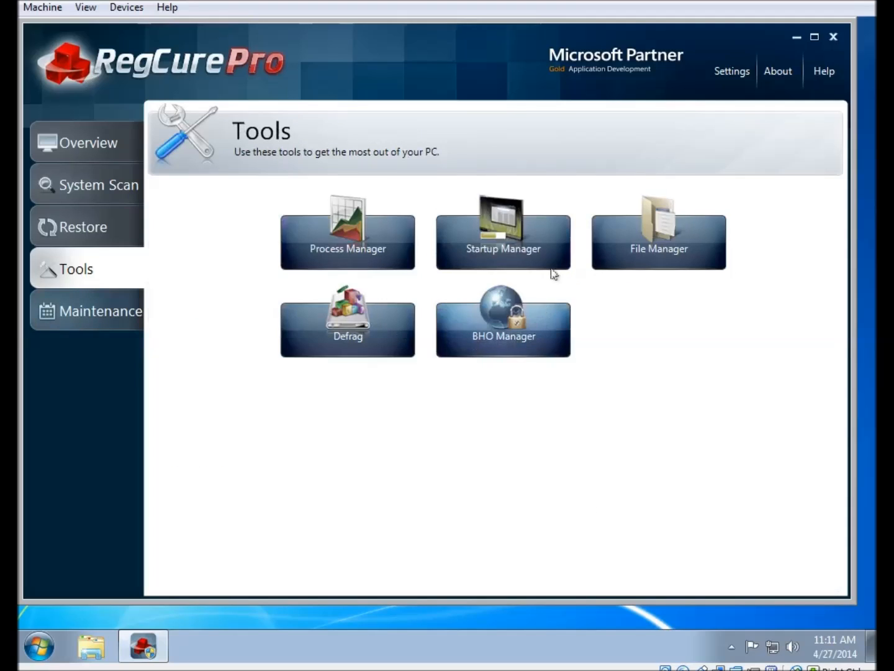
pyautogui.click(503, 230)
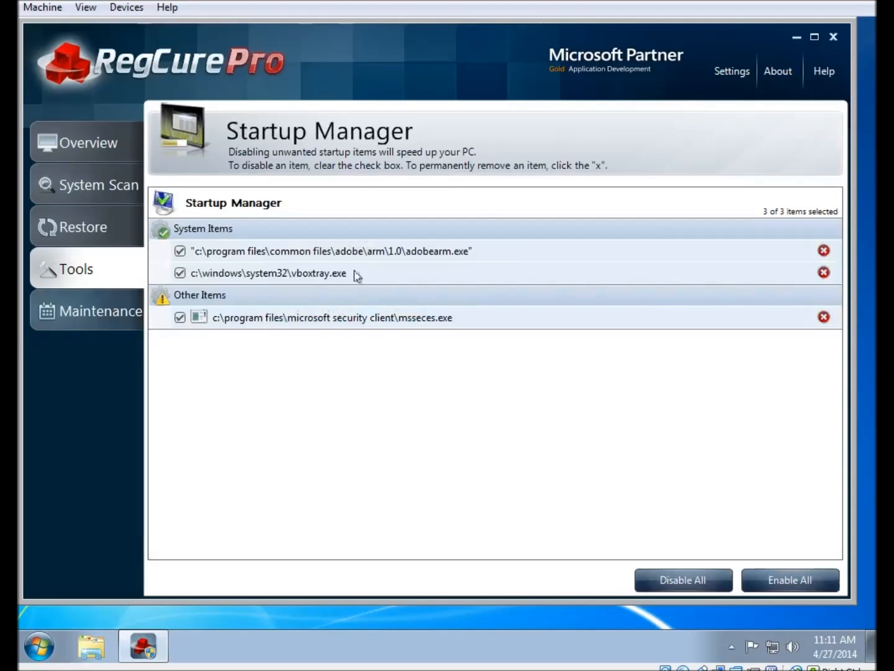
pyautogui.moveTo(383, 265)
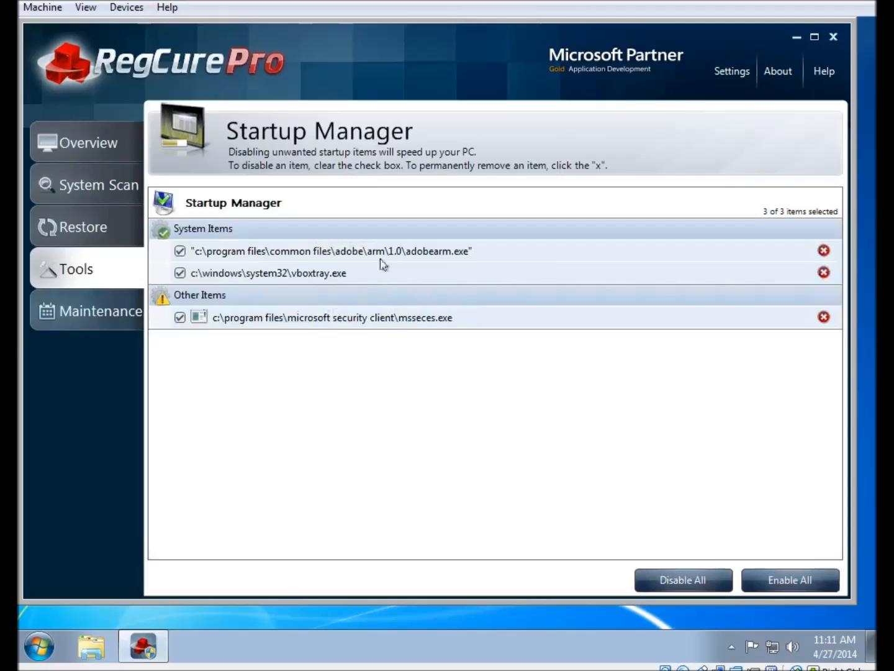
pyautogui.moveTo(380, 301)
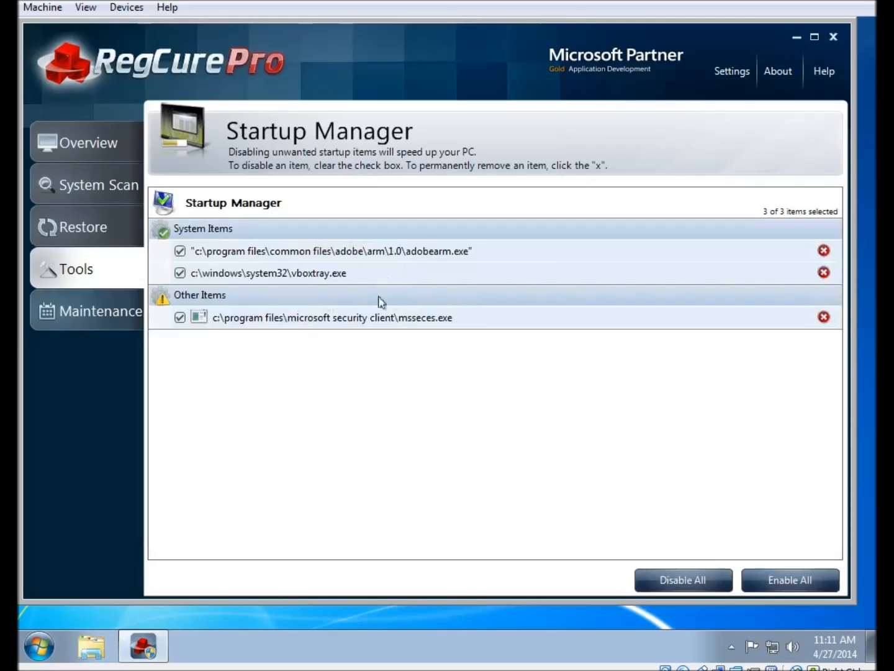
pyautogui.moveTo(263, 297)
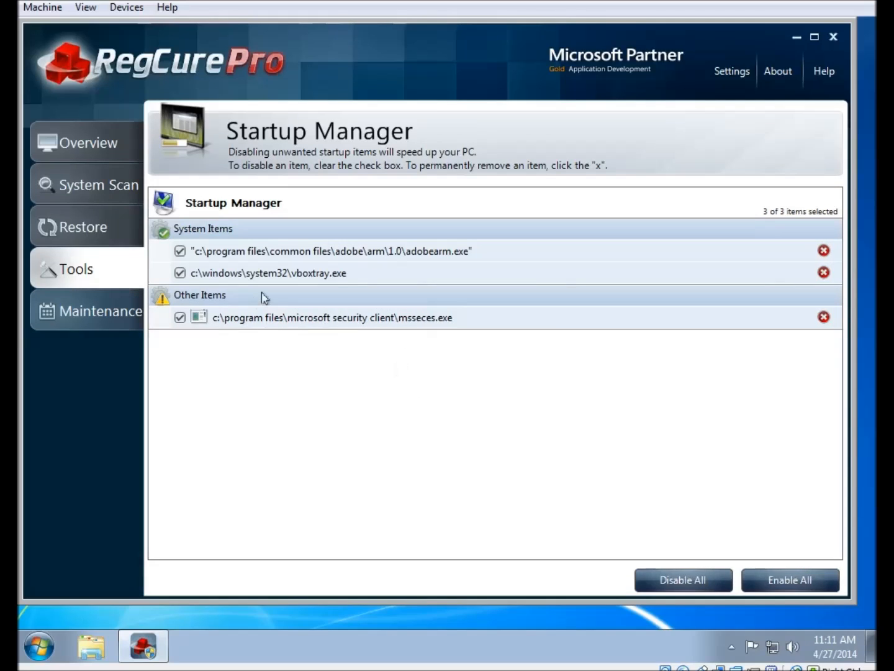
pyautogui.moveTo(308, 325)
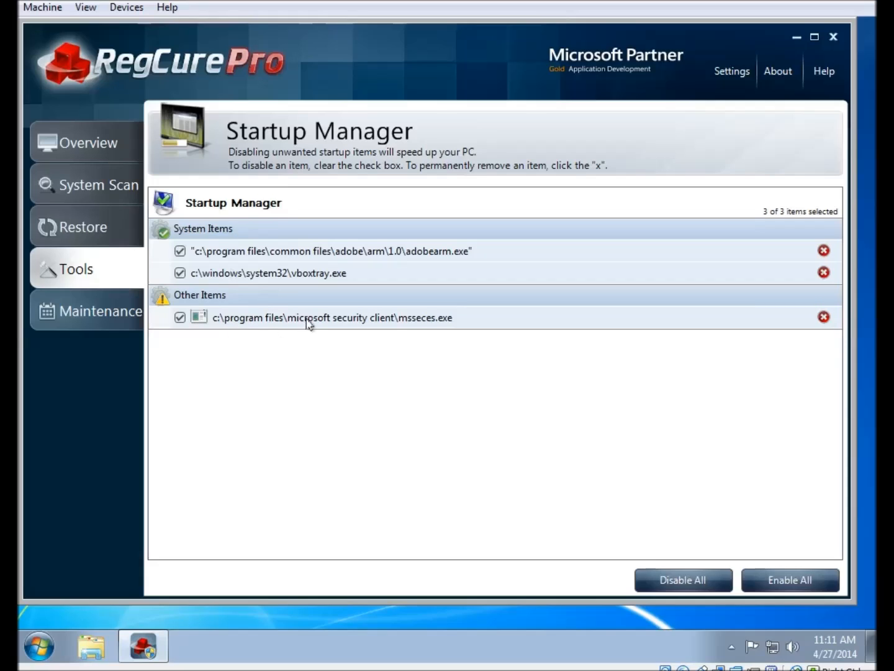
pyautogui.moveTo(255, 499)
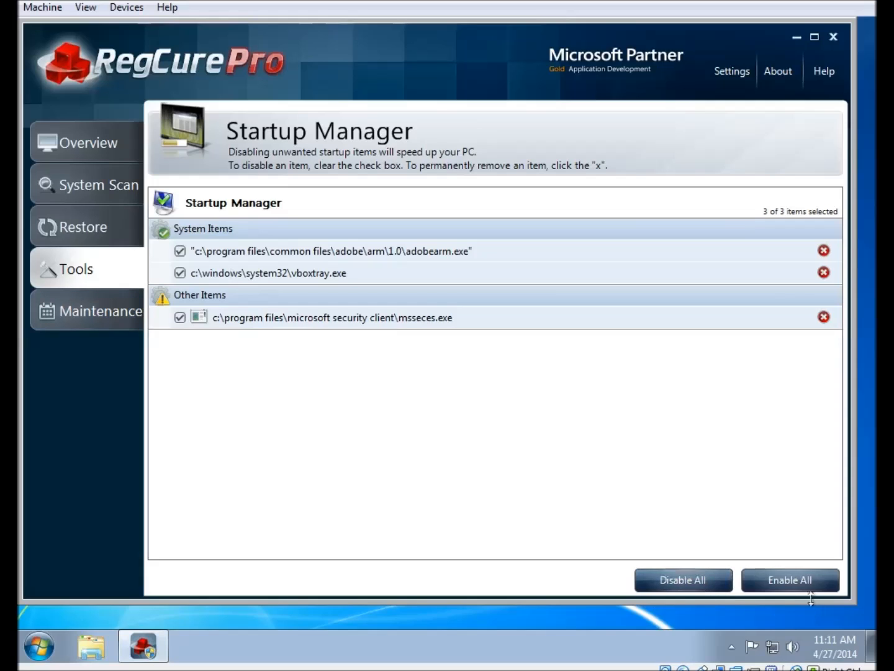
pyautogui.moveTo(176, 364)
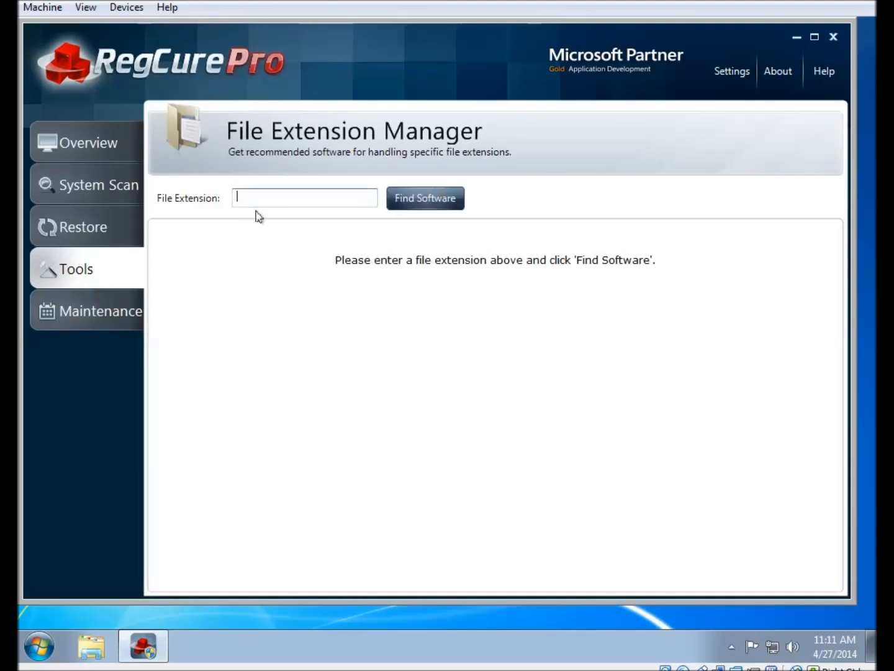
pyautogui.moveTo(328, 286)
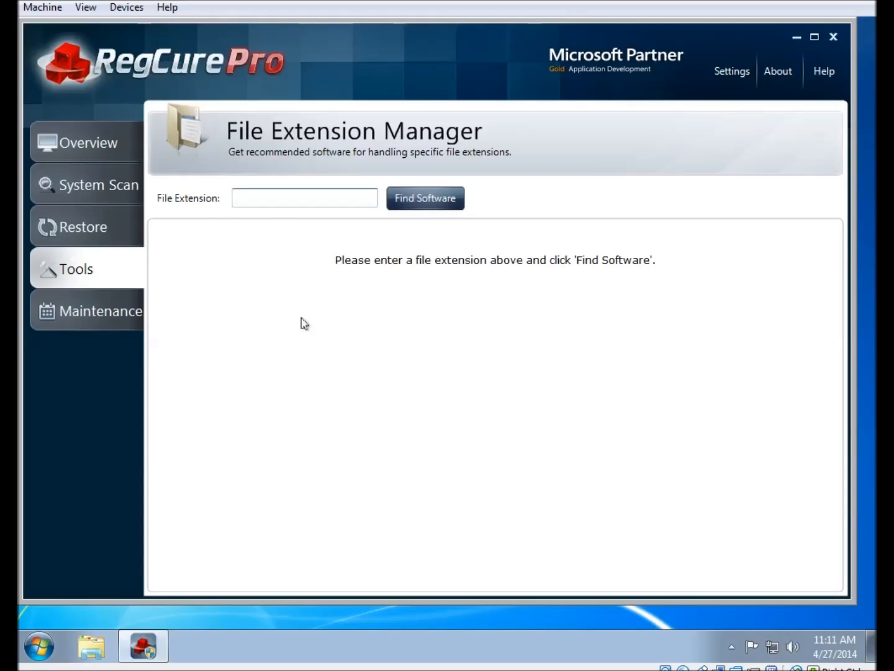
# Look up recommended software for .doc files in File Extension Manager, then go back to Tools.
pyautogui.write('.doc')
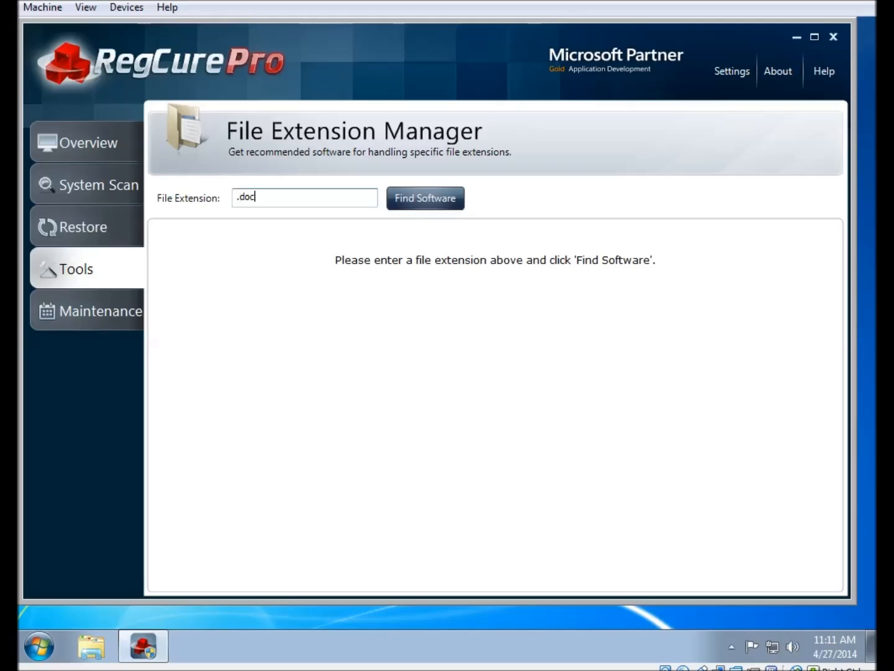
pyautogui.moveTo(433, 217)
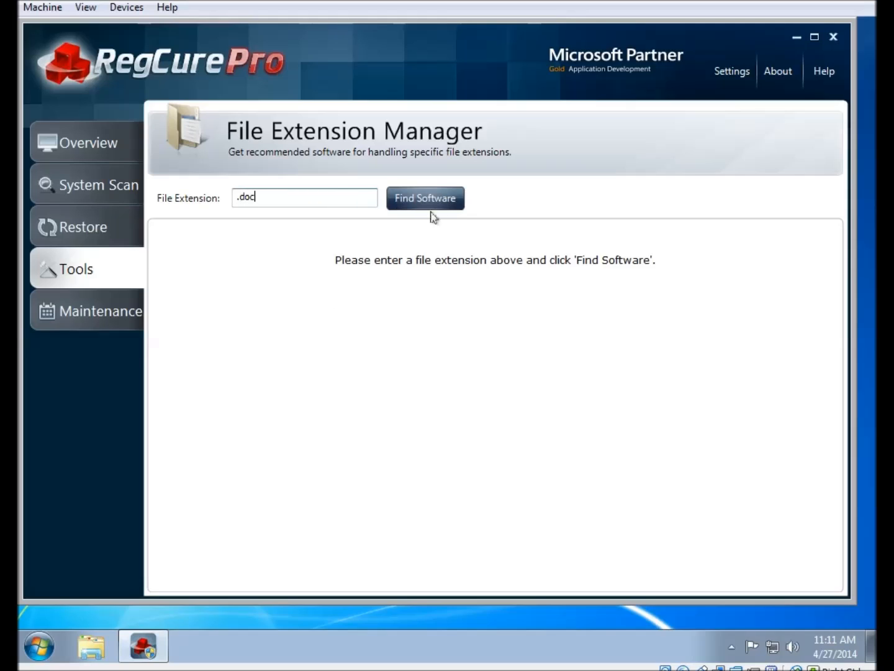
pyautogui.click(425, 197)
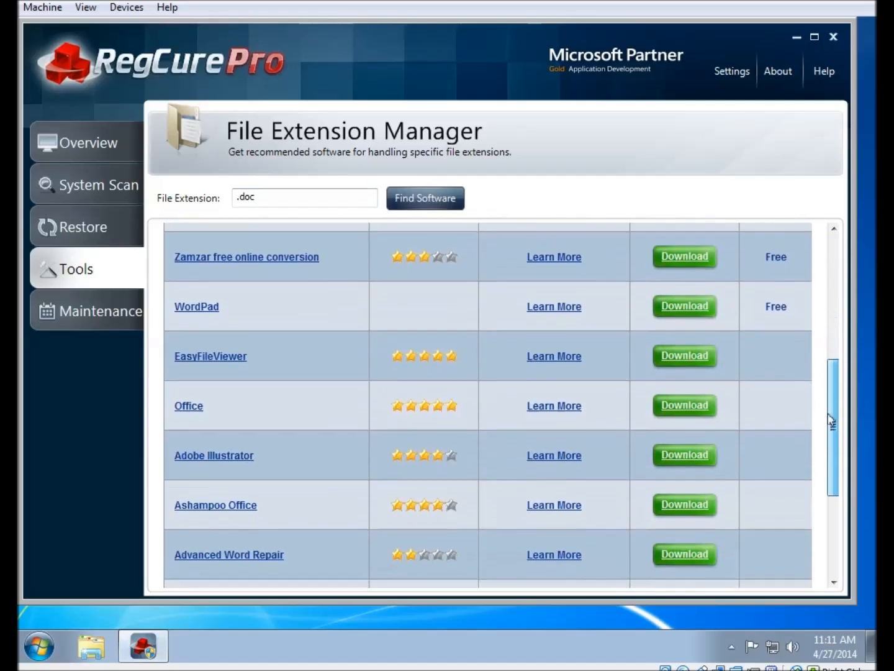
pyautogui.scroll(-3)
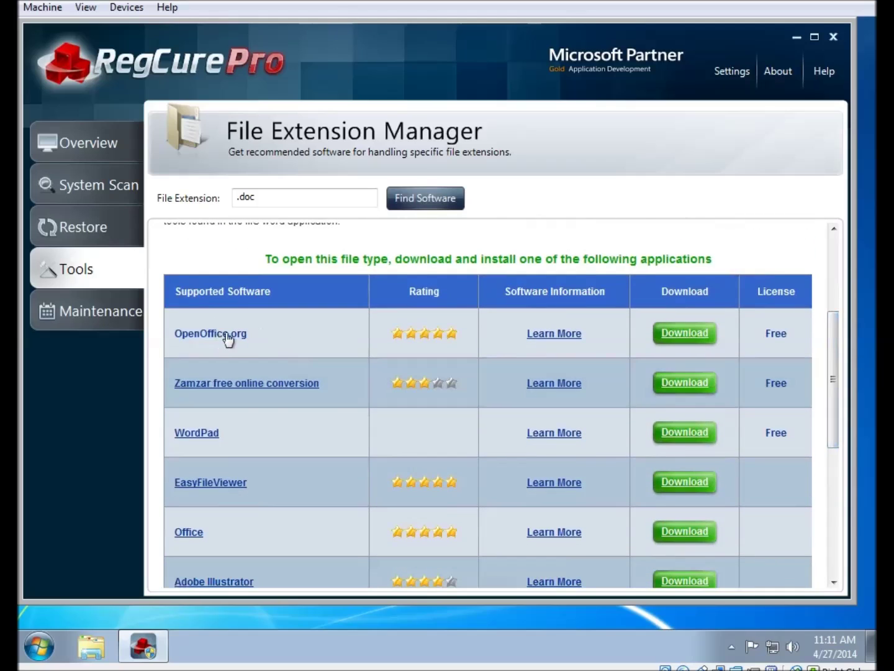
pyautogui.moveTo(807, 353)
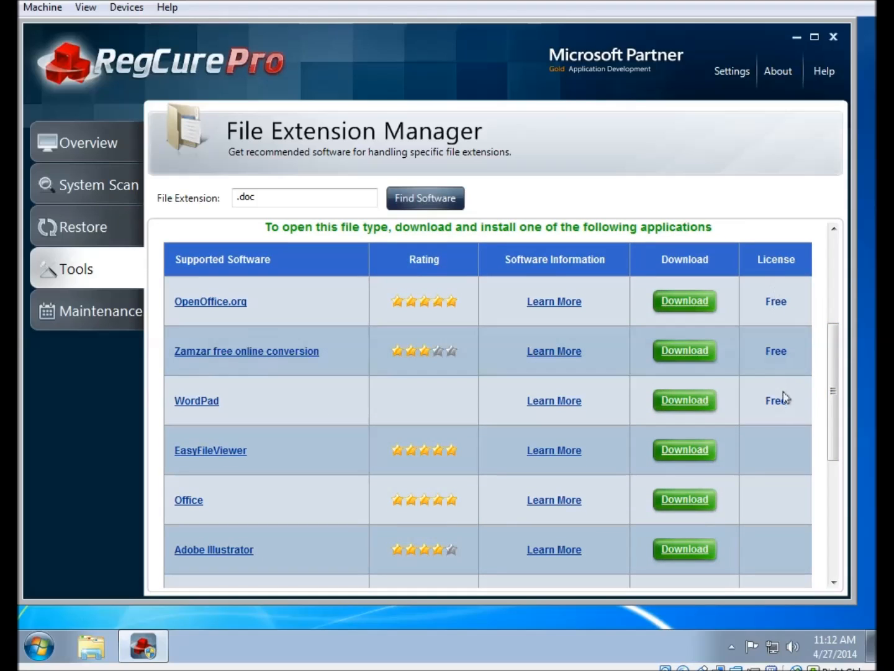
pyautogui.moveTo(846, 368)
pyautogui.write('odf')
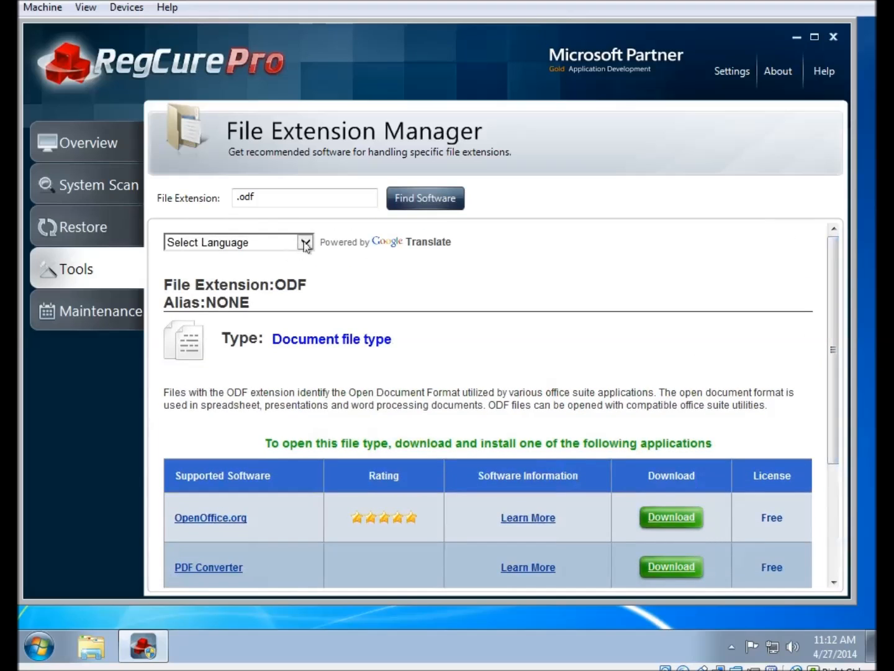
pyautogui.moveTo(456, 293)
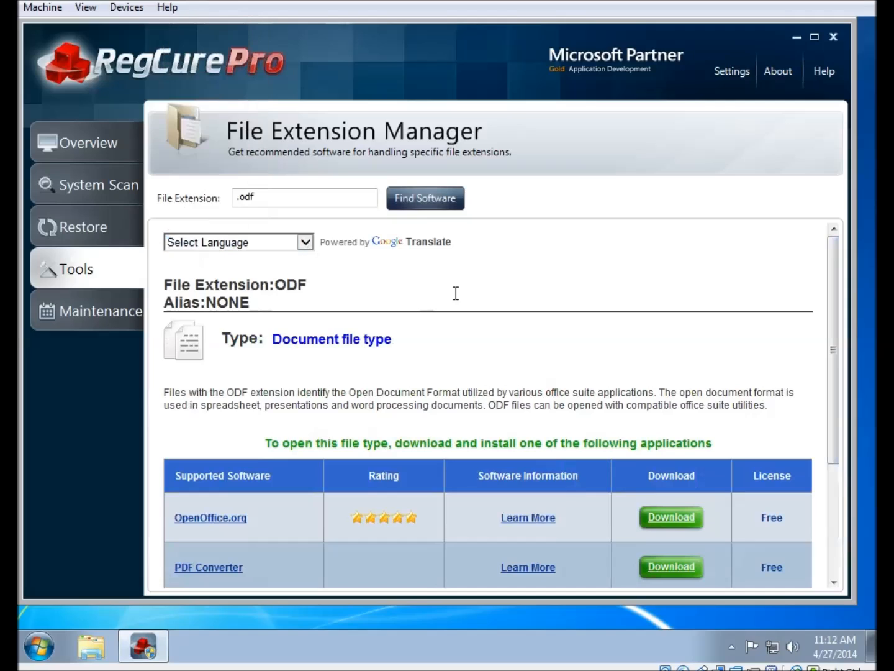
pyautogui.moveTo(77, 273)
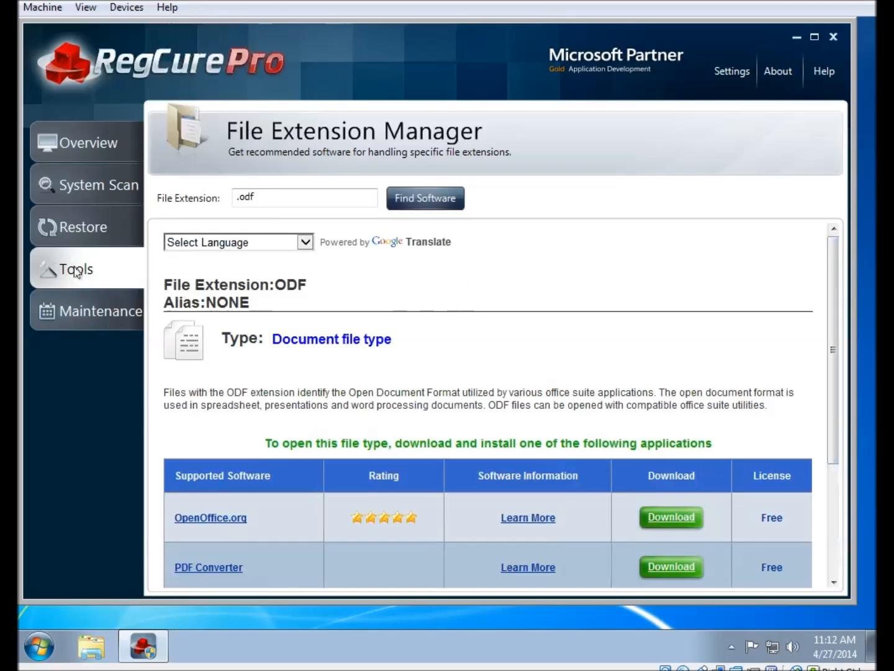
pyautogui.click(77, 268)
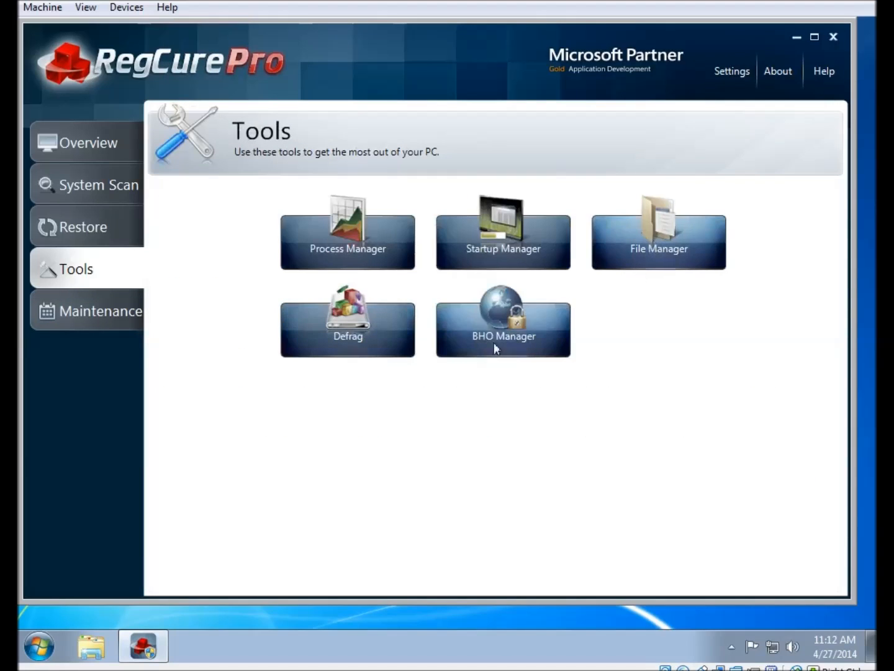
pyautogui.click(347, 325)
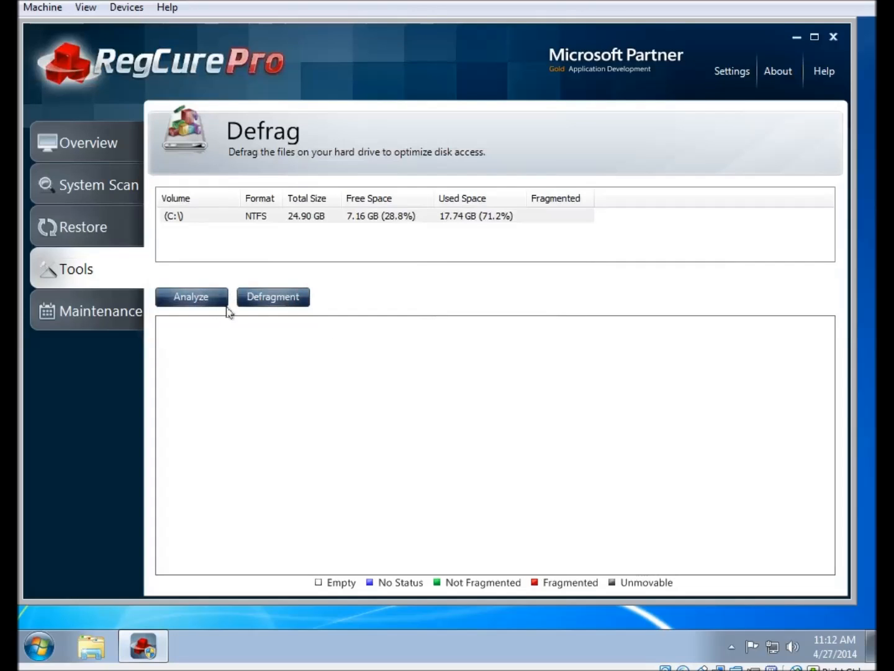
pyautogui.moveTo(360, 335)
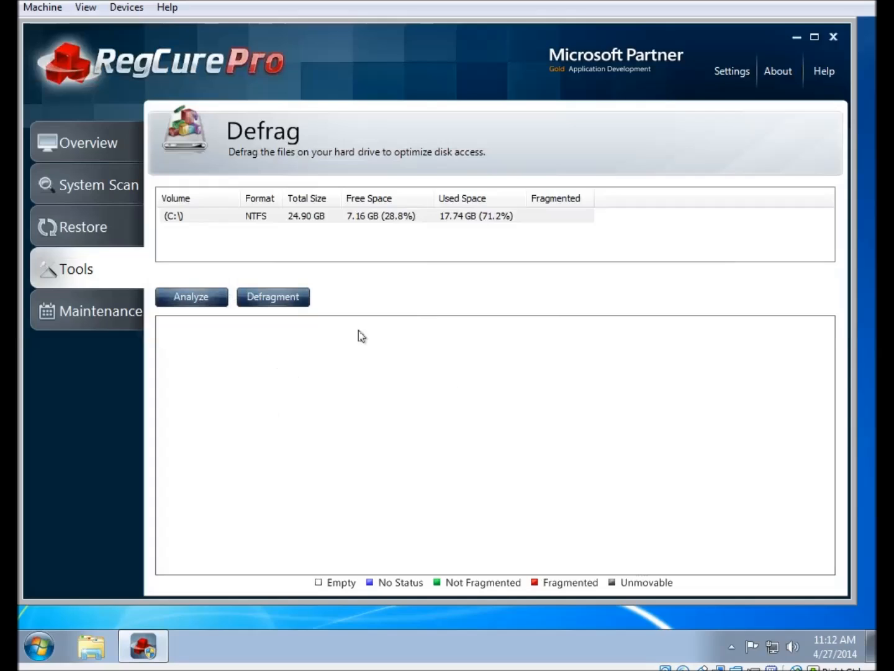
pyautogui.moveTo(363, 370)
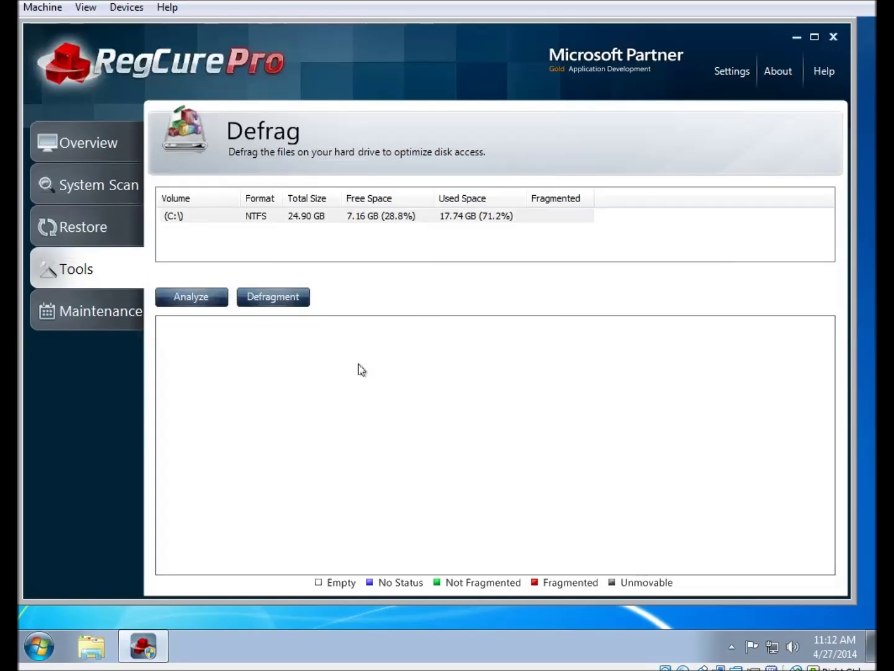
pyautogui.moveTo(360, 366)
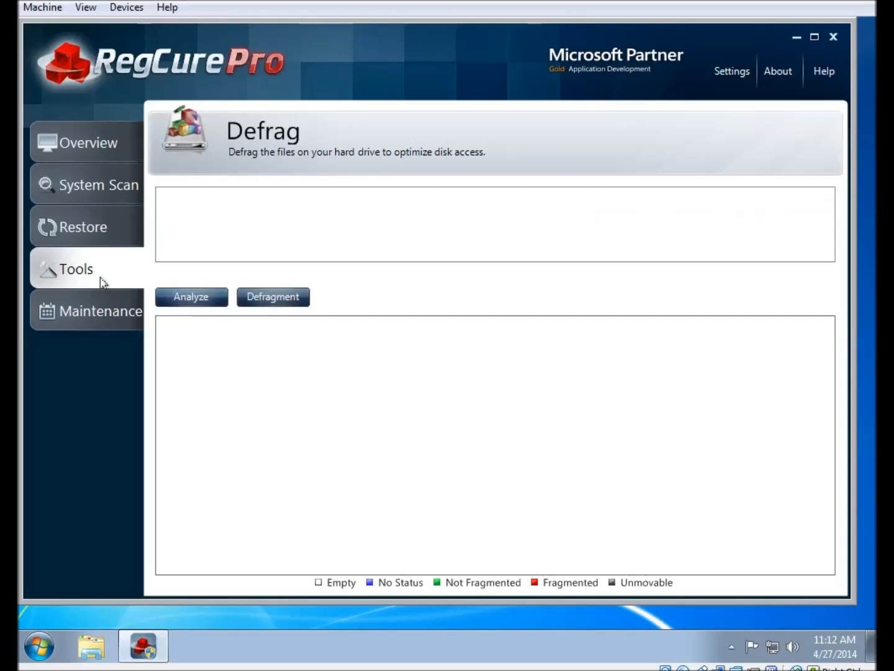
pyautogui.click(76, 268)
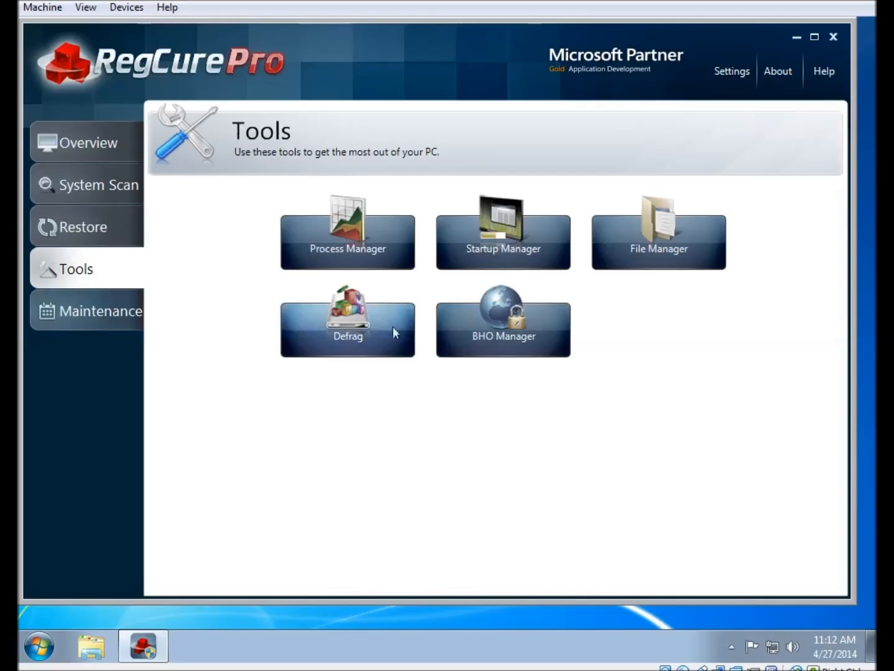
# View the empty BHO Manager list, then show the Restore Point Manager's two saved restore points.
pyautogui.click(503, 328)
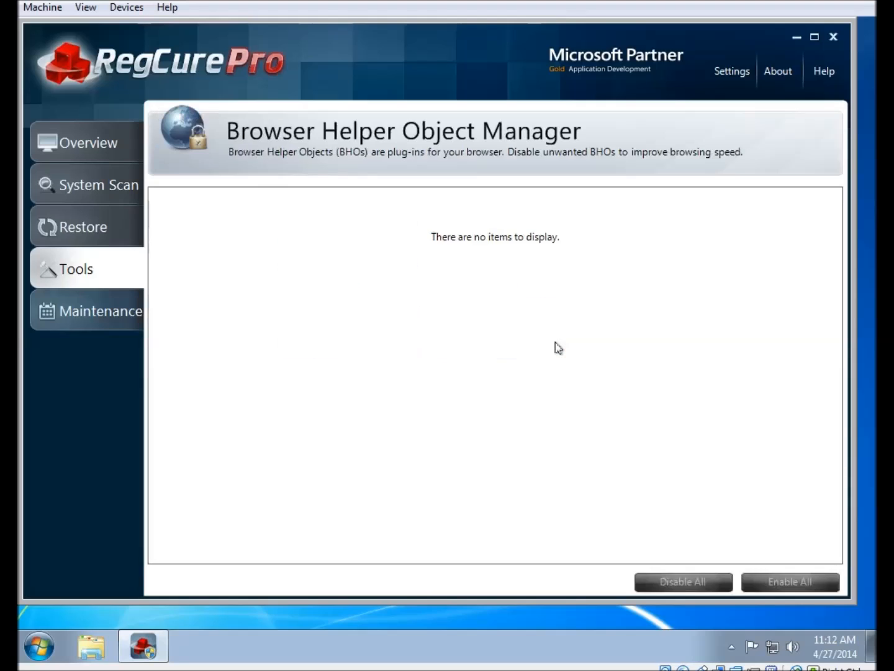
pyautogui.moveTo(425, 256)
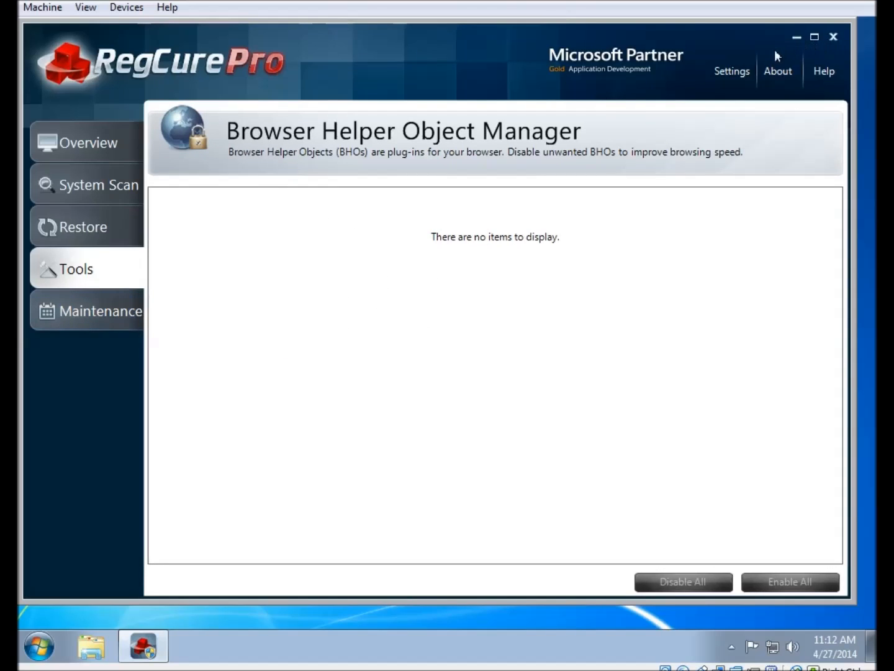
pyautogui.moveTo(424, 322)
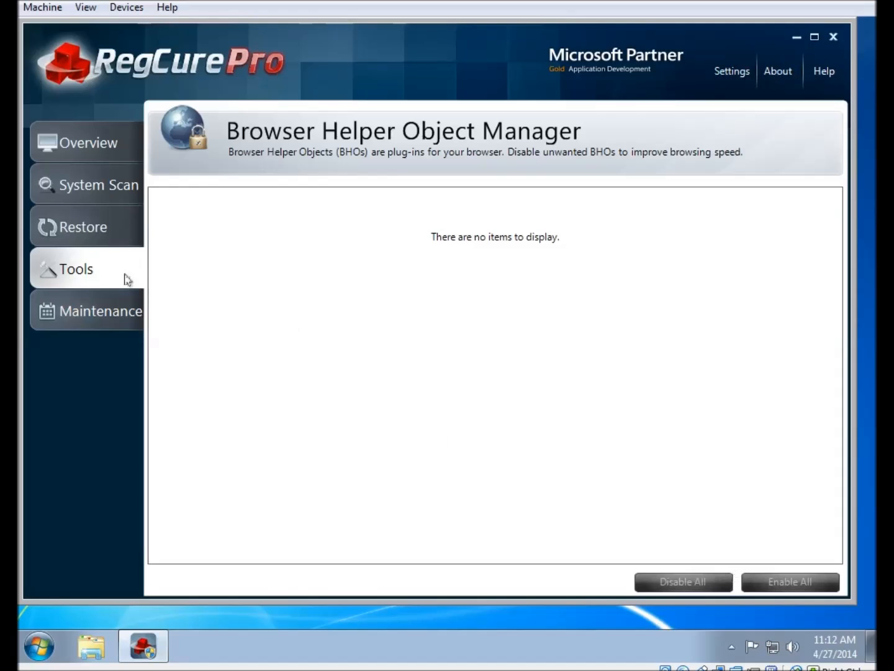
pyautogui.click(77, 268)
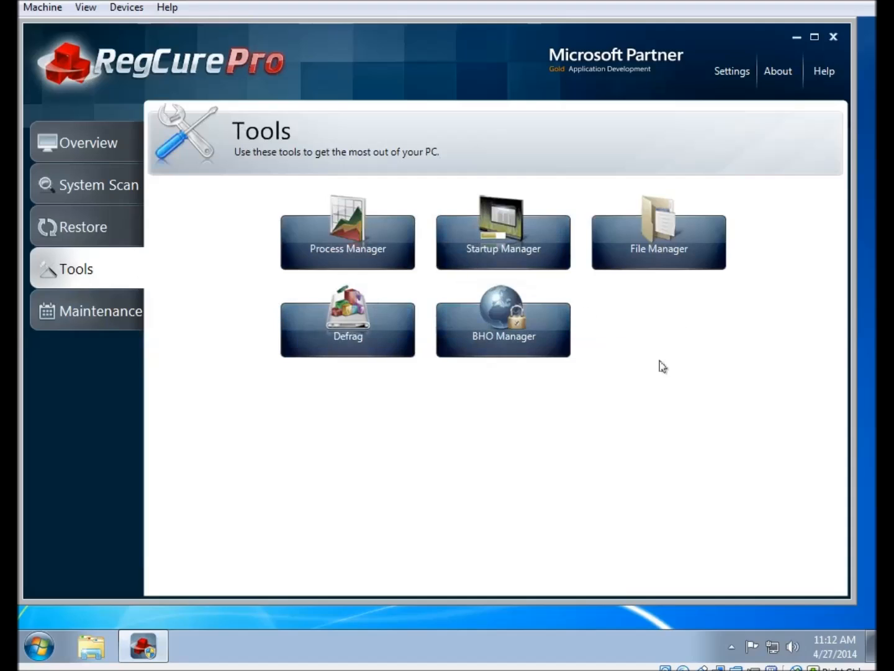
pyautogui.moveTo(356, 315)
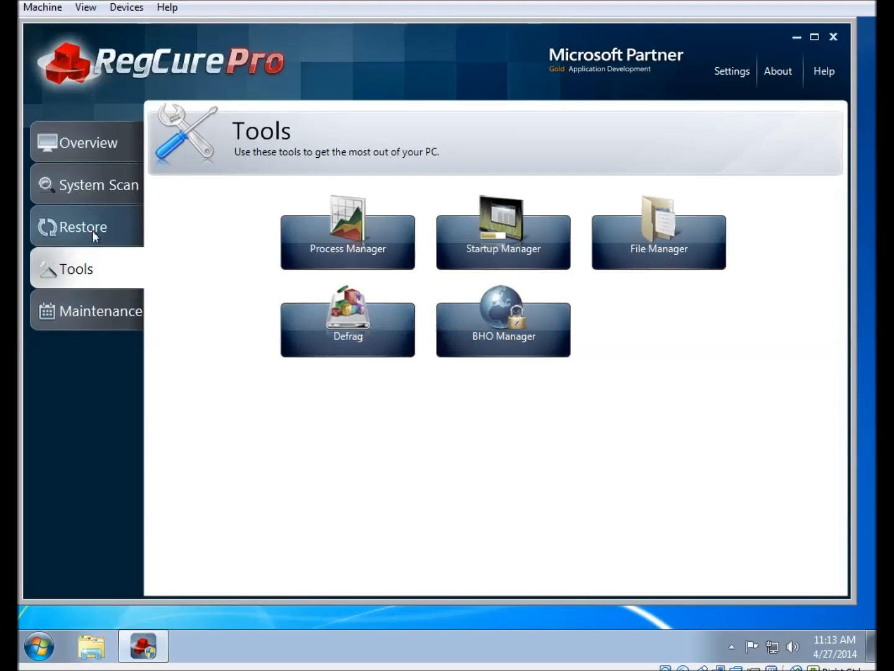
pyautogui.click(84, 226)
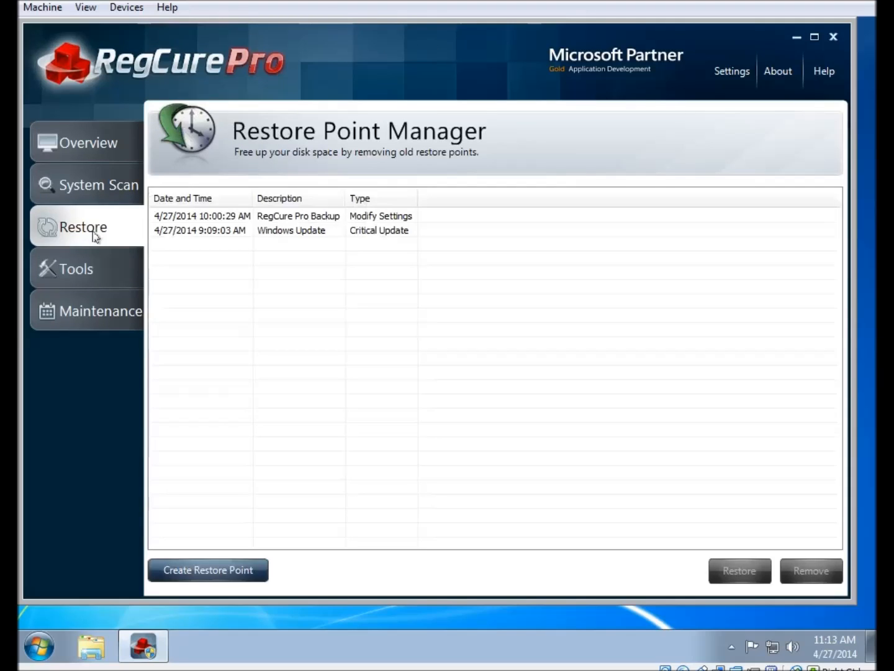
pyautogui.moveTo(412, 298)
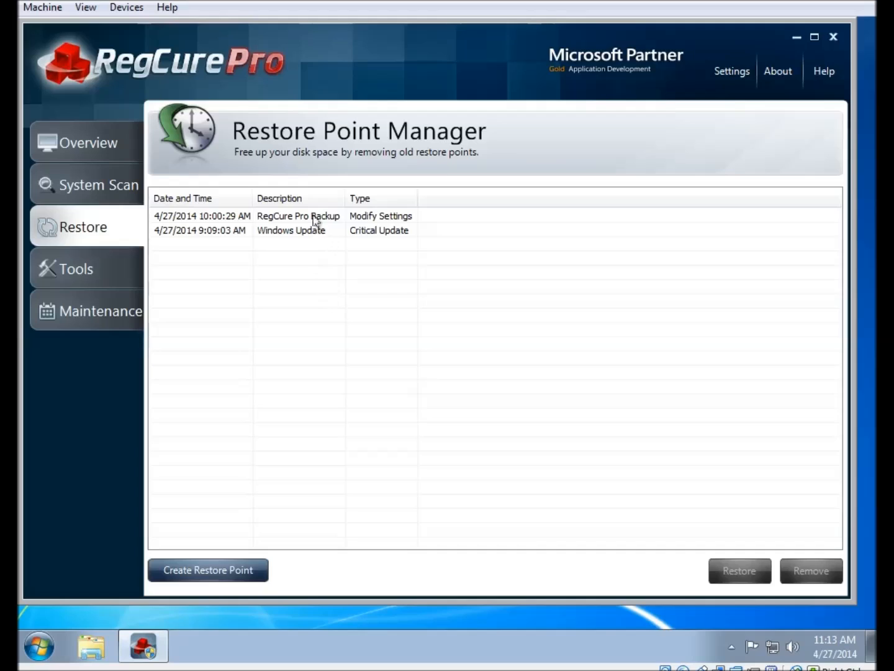
pyautogui.moveTo(200, 221)
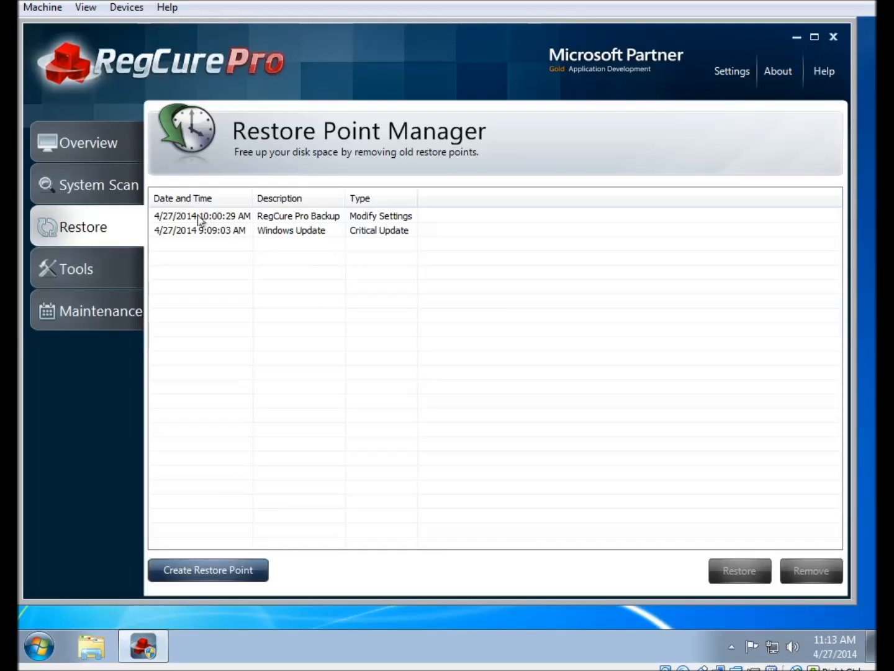
pyautogui.moveTo(241, 239)
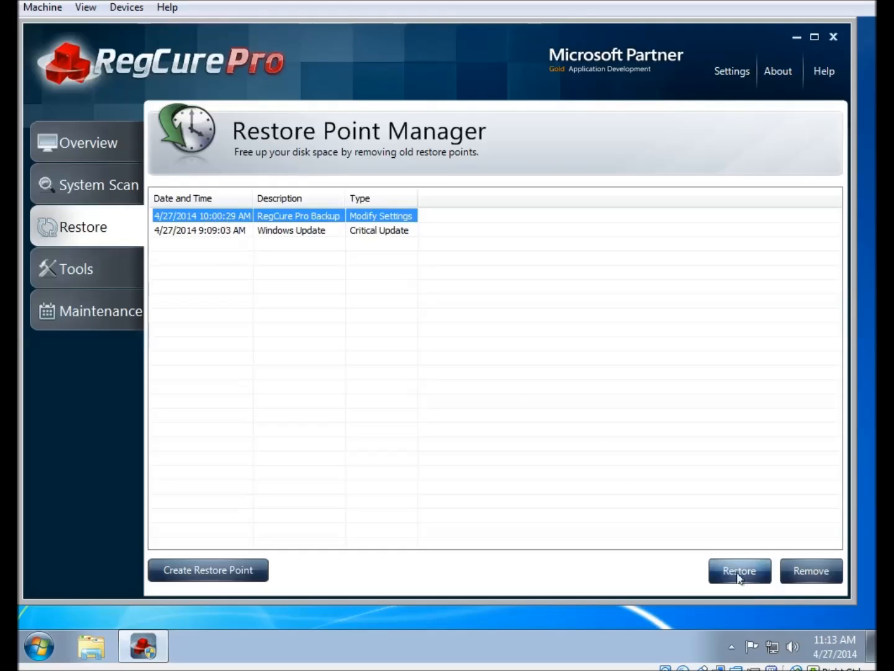
pyautogui.moveTo(804, 579)
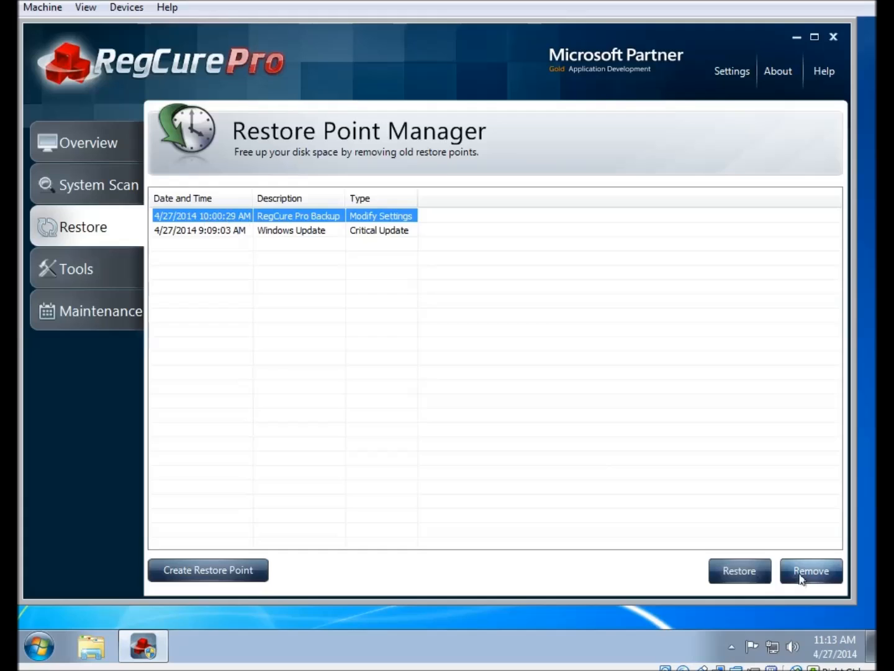
pyautogui.moveTo(260, 558)
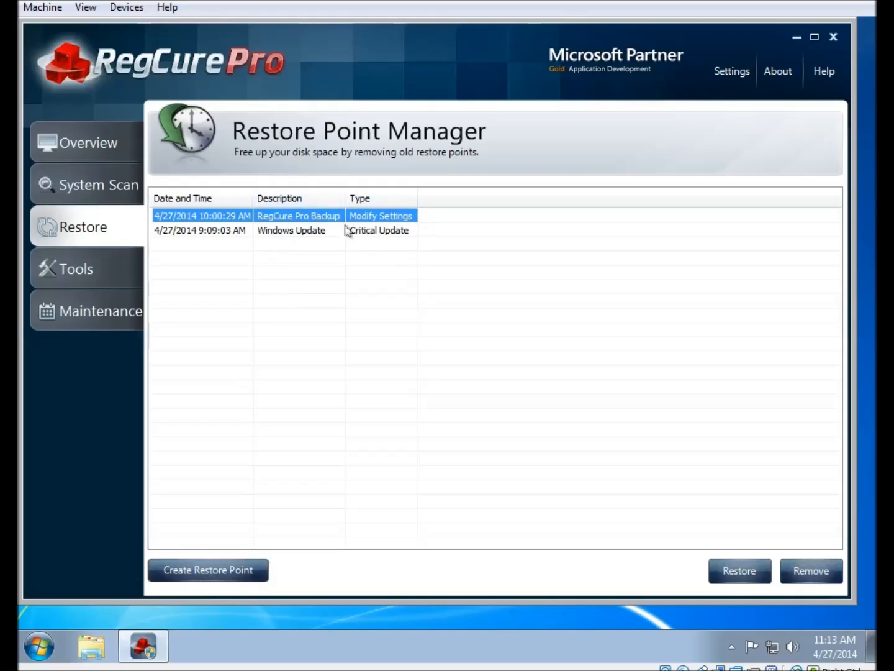
pyautogui.moveTo(162, 191)
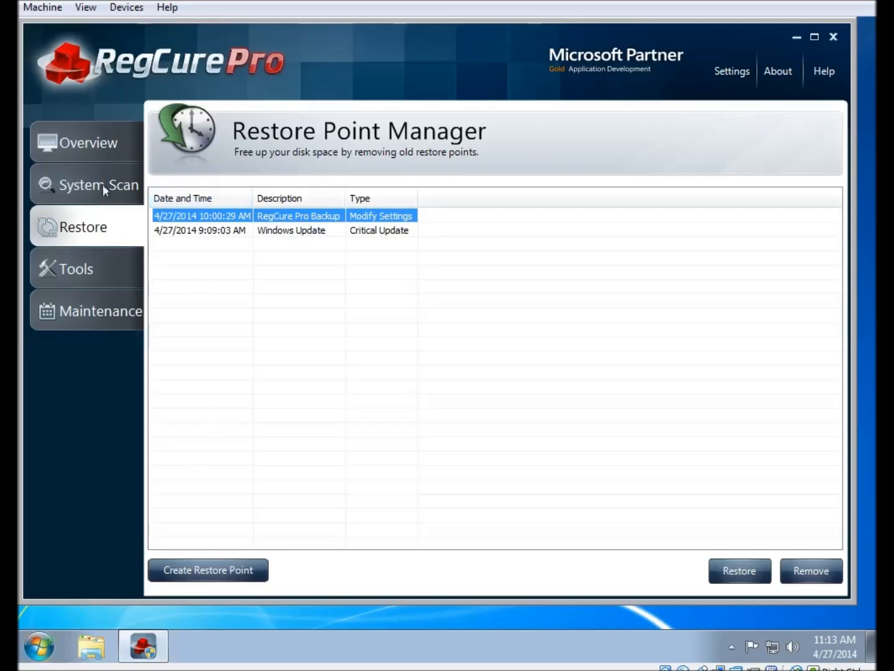
pyautogui.click(90, 142)
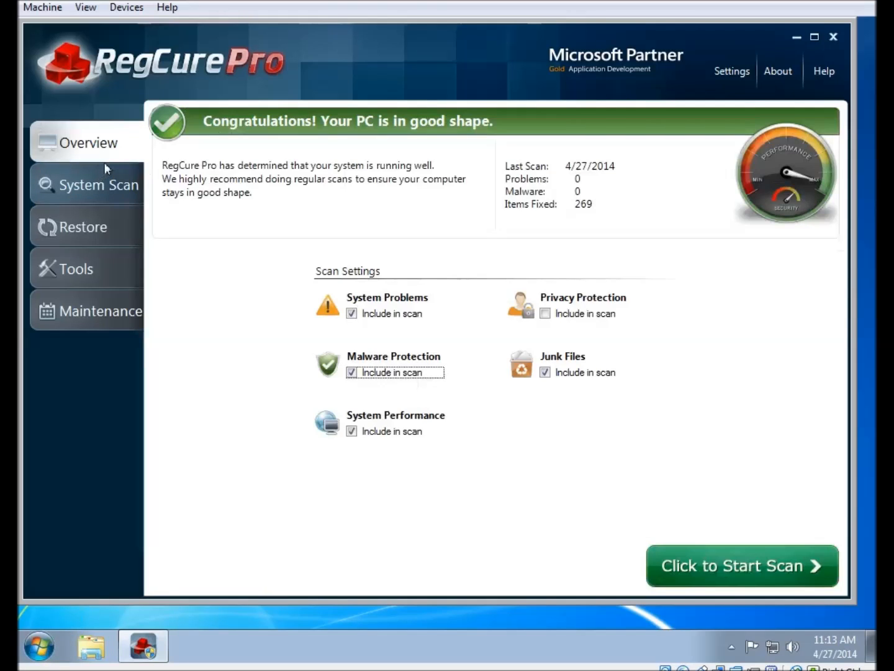
pyautogui.click(82, 226)
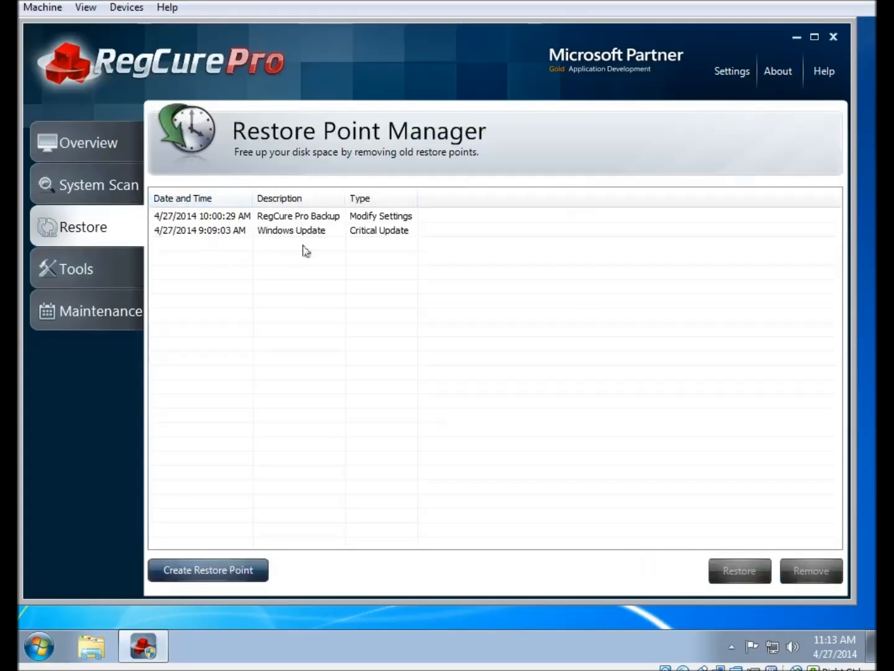